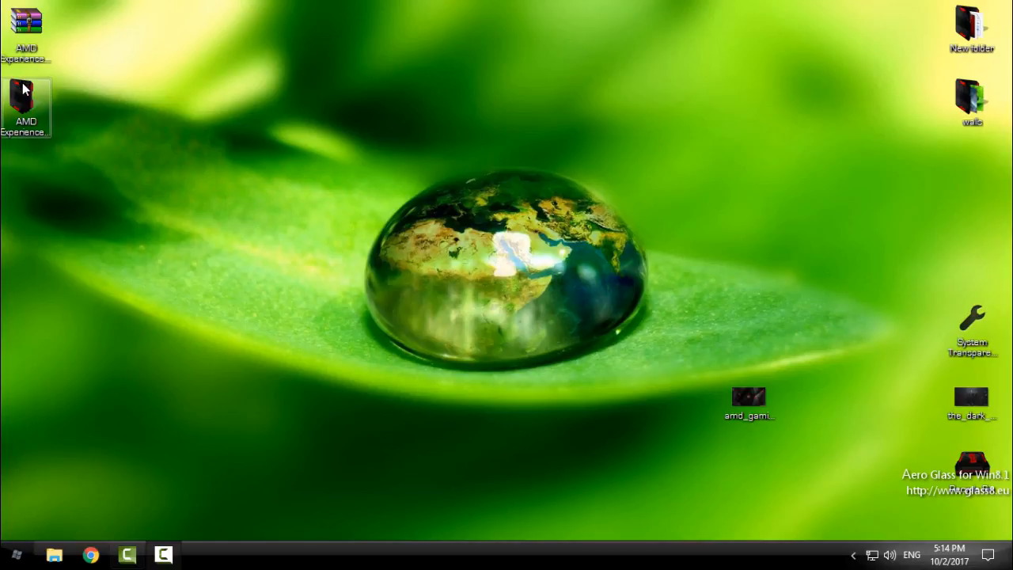
pyautogui.moveTo(78, 169)
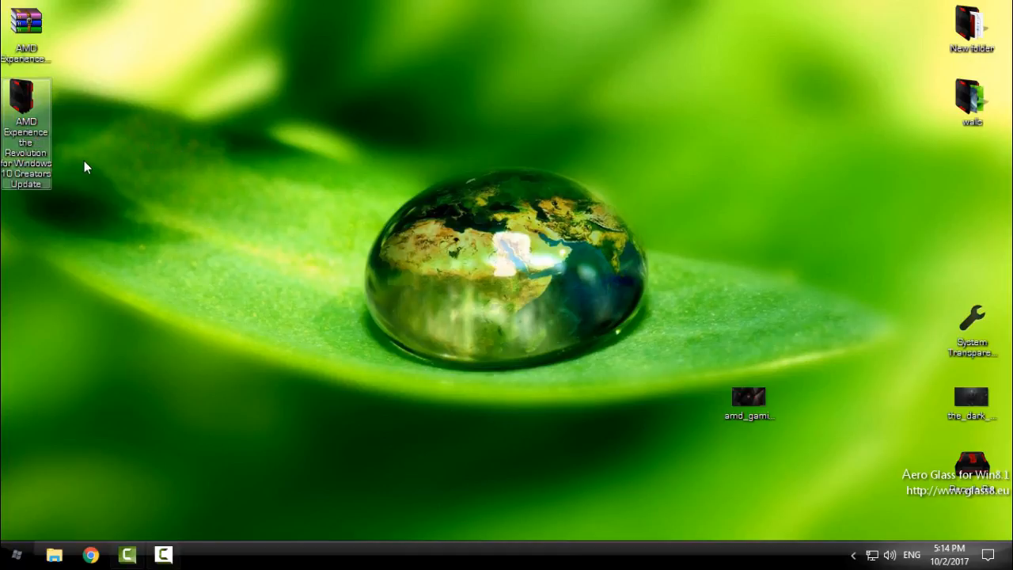
pyautogui.moveTo(165, 205)
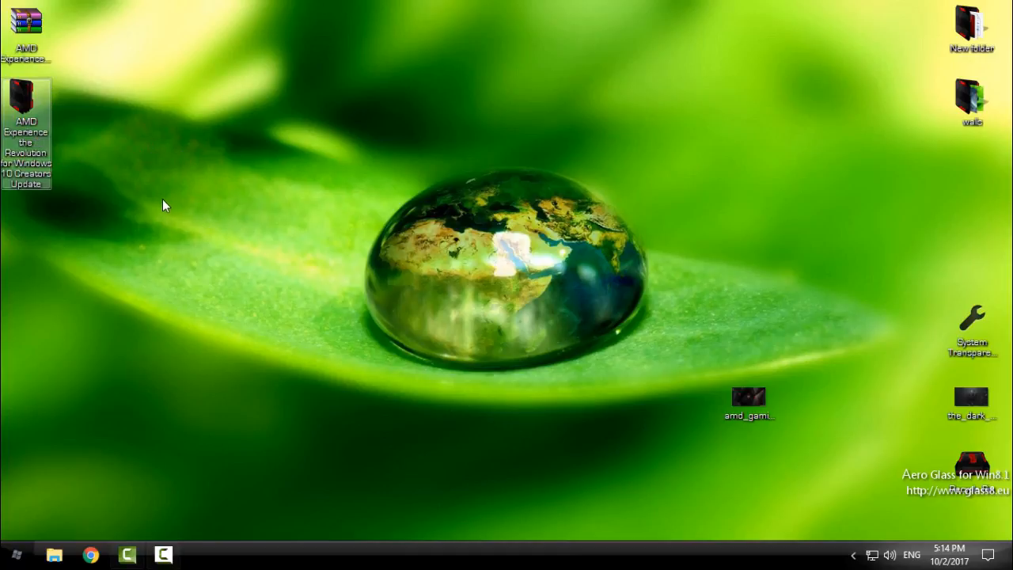
pyautogui.moveTo(119, 209)
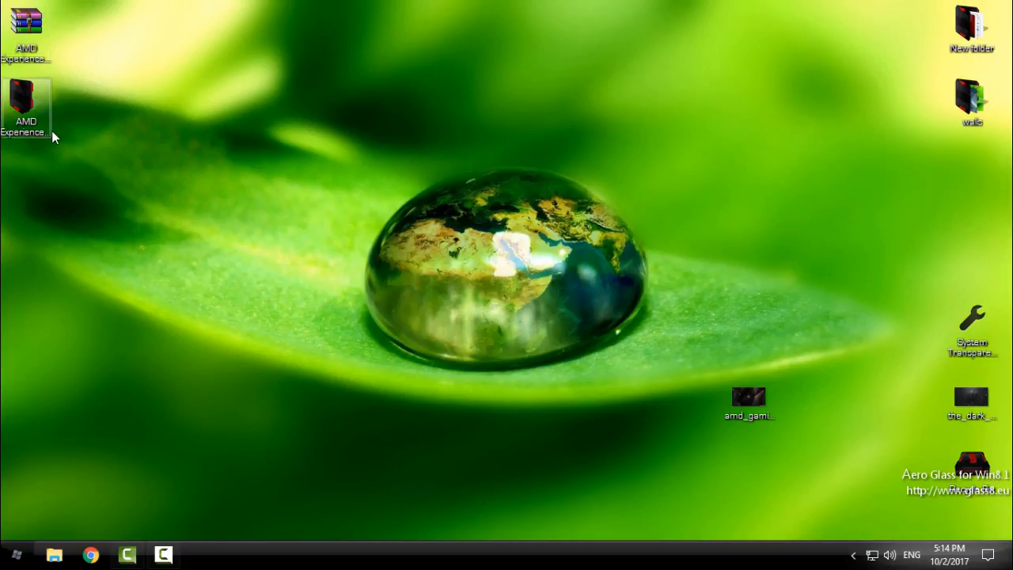
pyautogui.moveTo(55, 190)
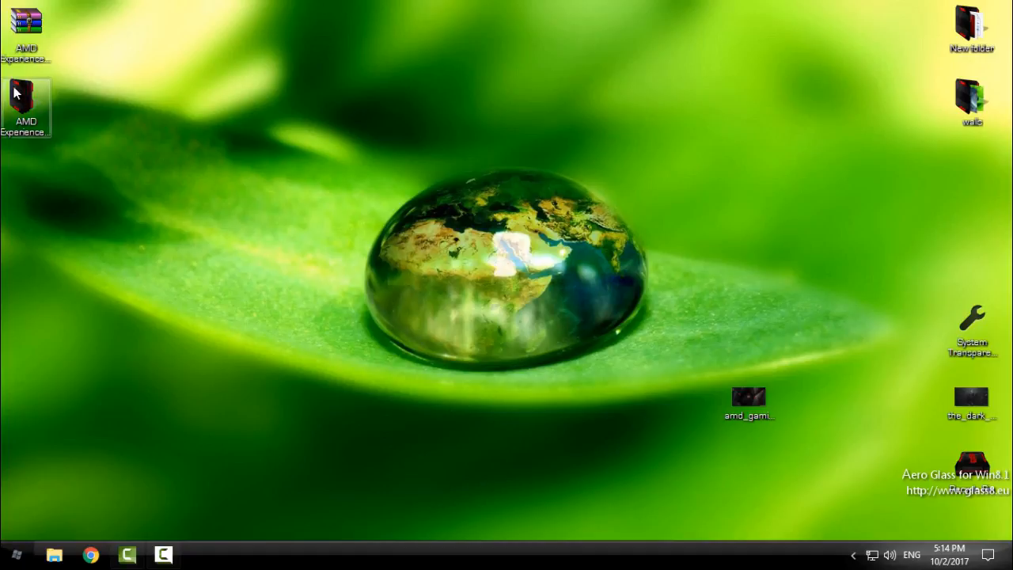
# Navigate through the AMD theme package folders into Extras and select the Blank It folder.
pyautogui.doubleClick(25, 108)
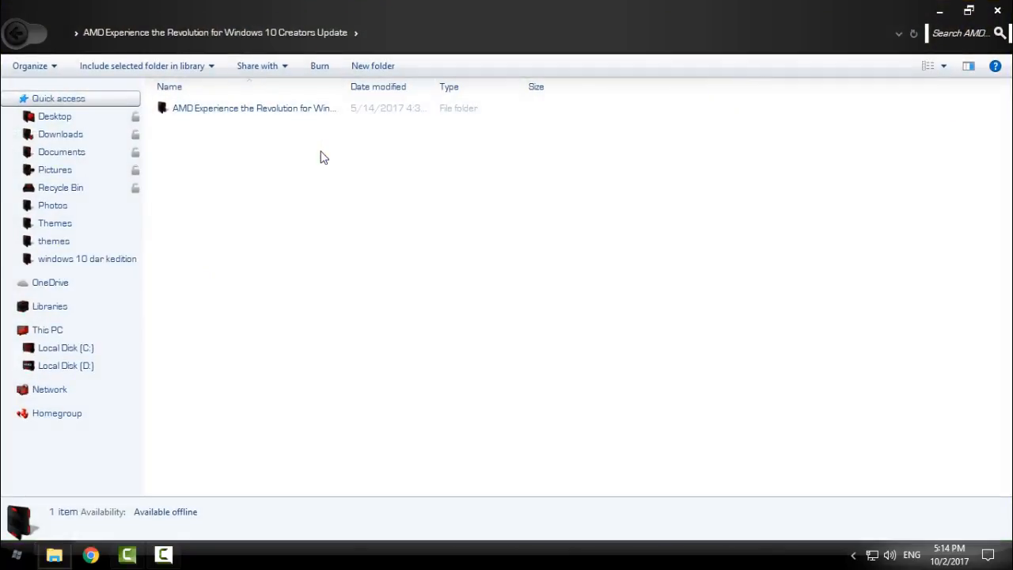
pyautogui.doubleClick(253, 107)
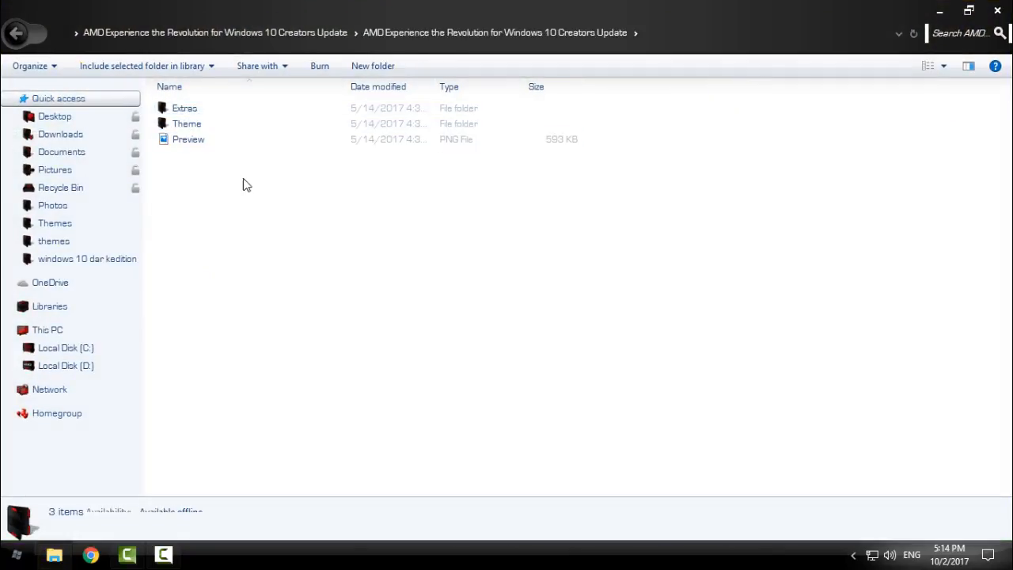
pyautogui.moveTo(209, 126)
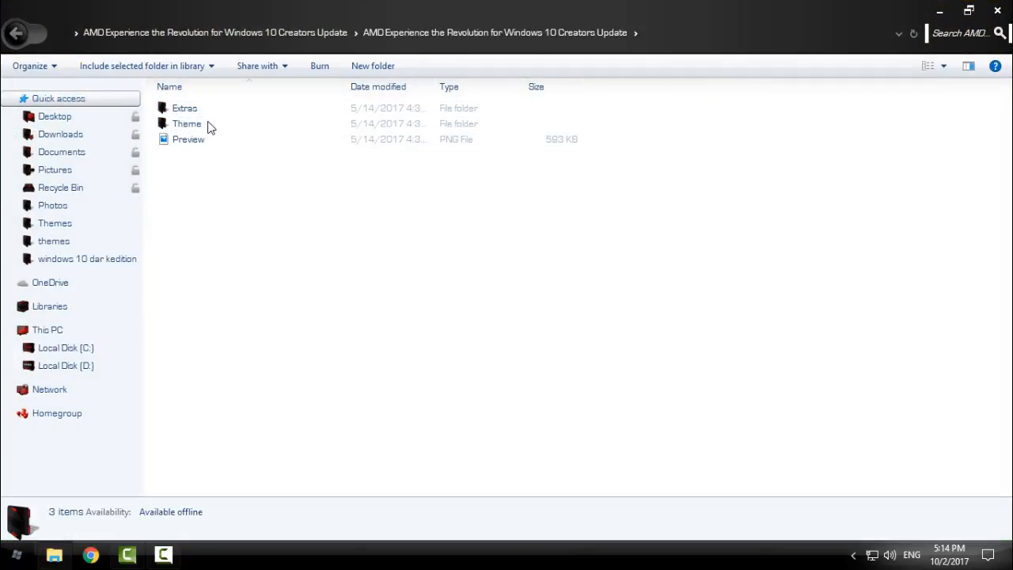
pyautogui.click(188, 139)
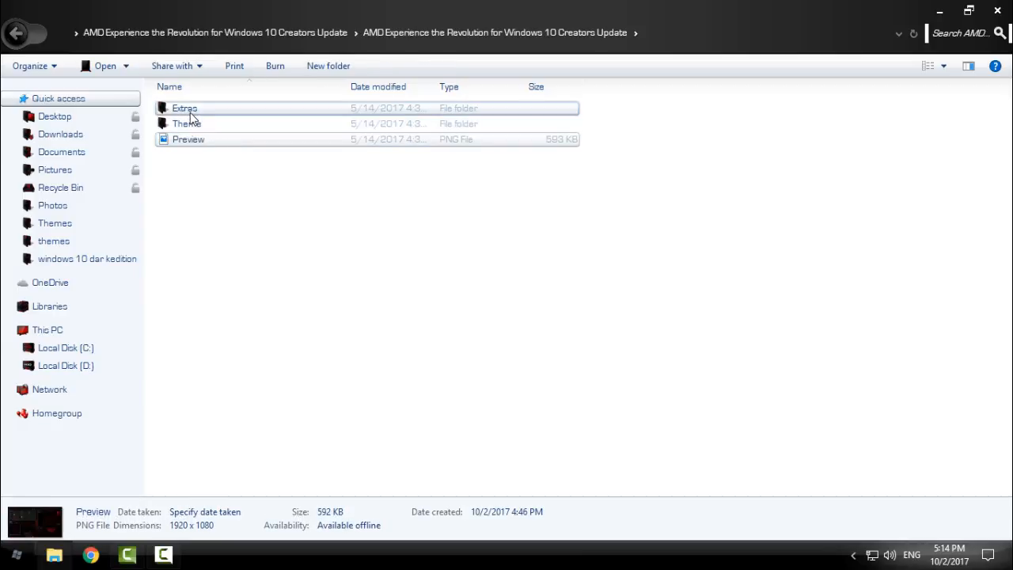
pyautogui.doubleClick(184, 107)
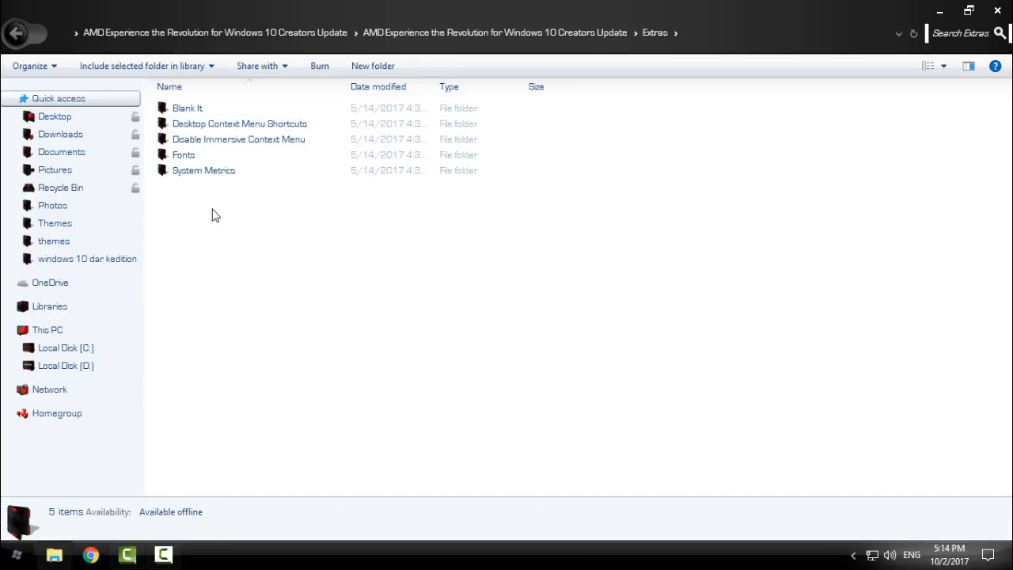
pyautogui.click(187, 108)
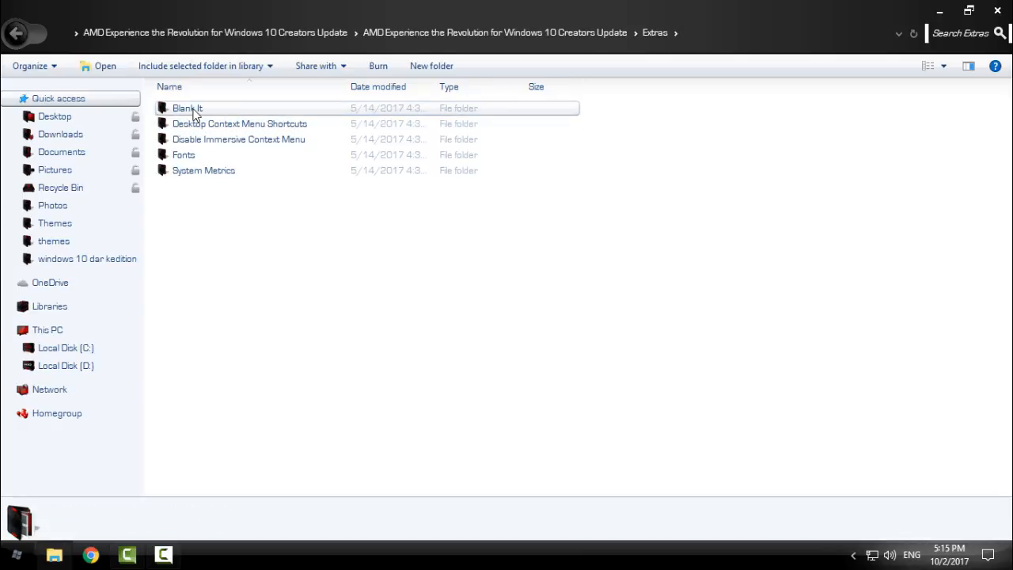
# Enter the Blank It folder and select the Blank ExplorerFrame application.
pyautogui.doubleClick(187, 107)
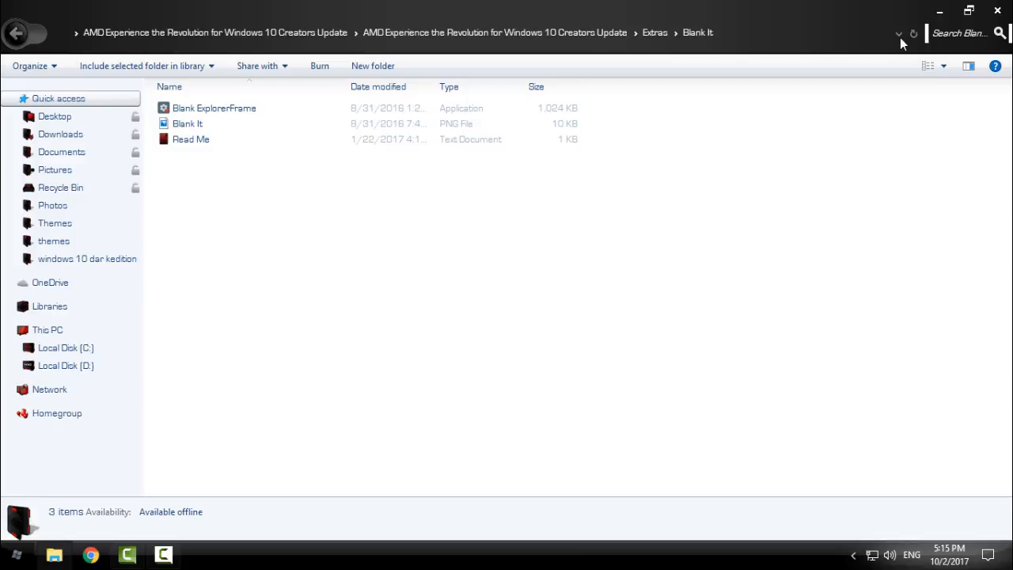
pyautogui.moveTo(899, 38)
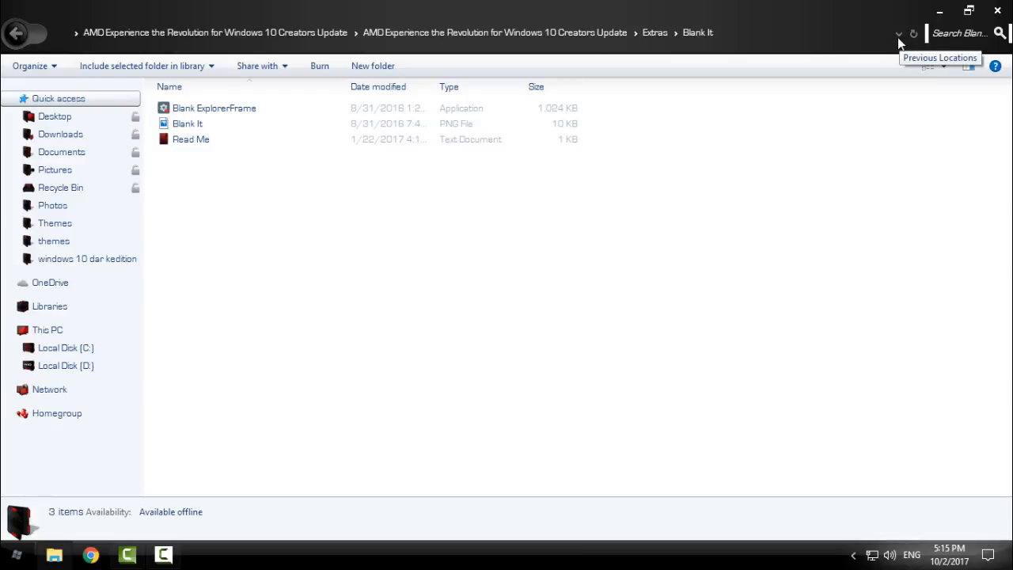
pyautogui.moveTo(914, 33)
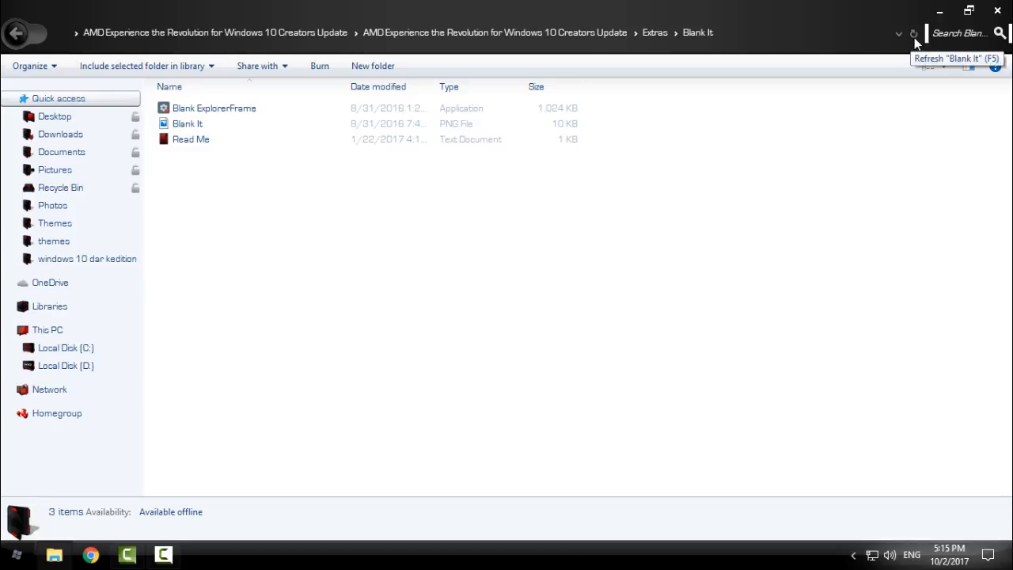
pyautogui.moveTo(499, 232)
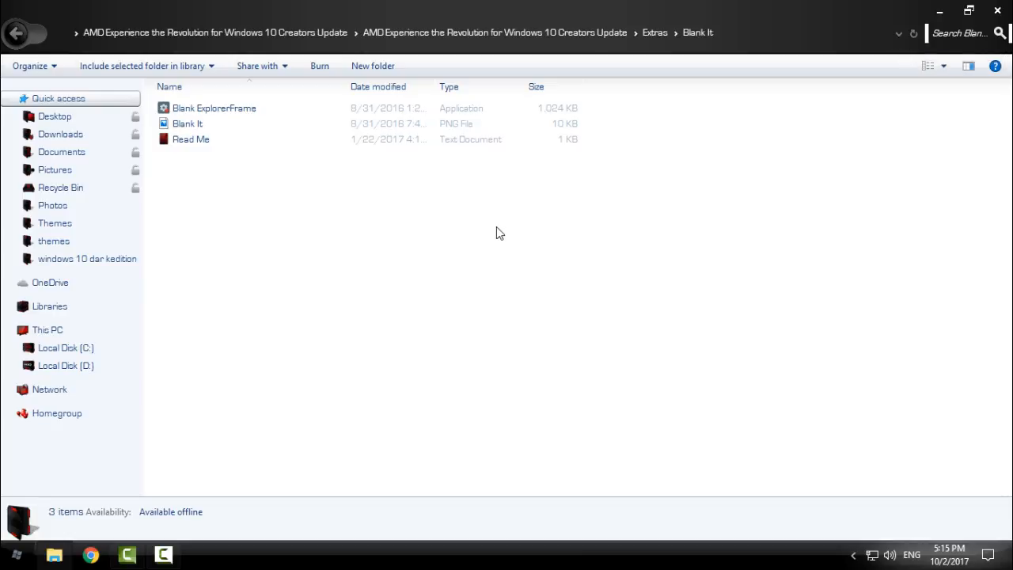
pyautogui.click(214, 108)
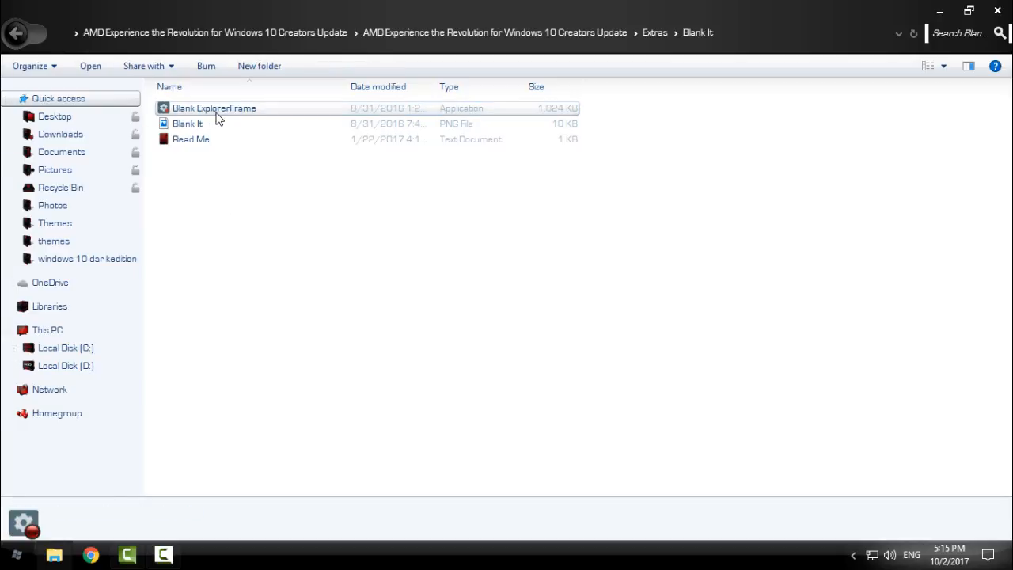
pyautogui.moveTo(266, 109)
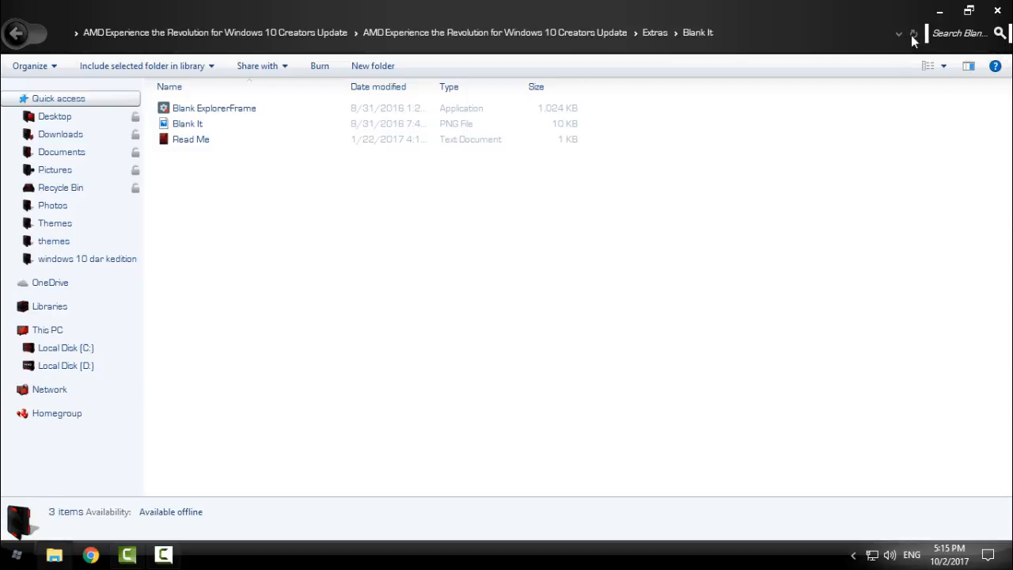
pyautogui.moveTo(899, 40)
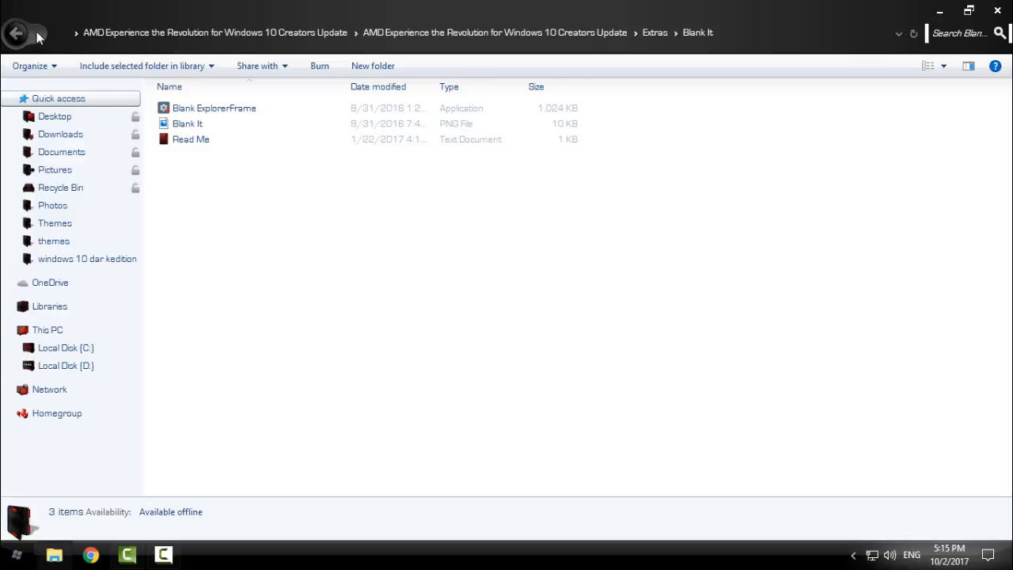
# Go into Desktop Context Menu Shortcuts and check the desktop's current context menu entries.
pyautogui.click(16, 32)
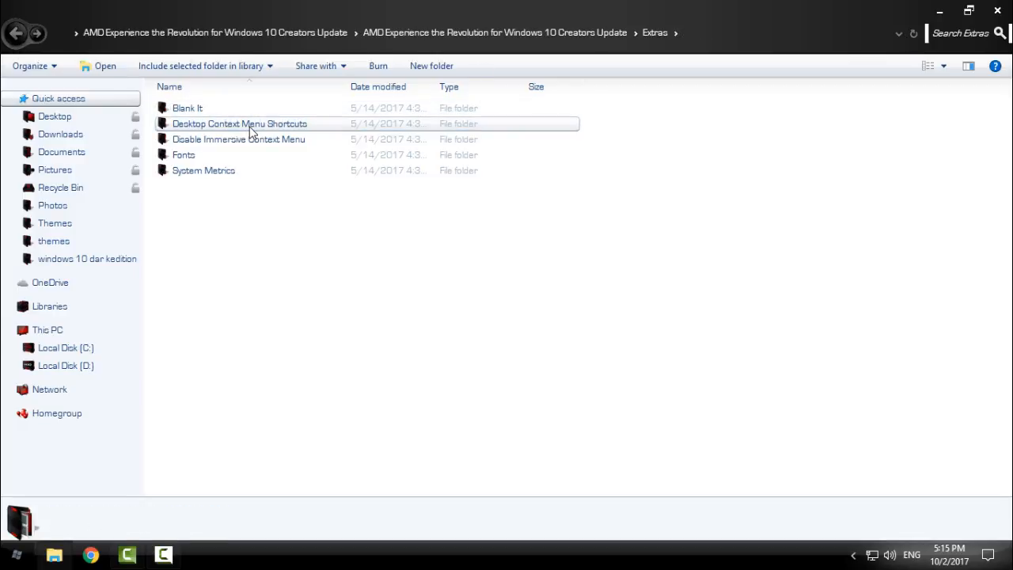
pyautogui.doubleClick(239, 124)
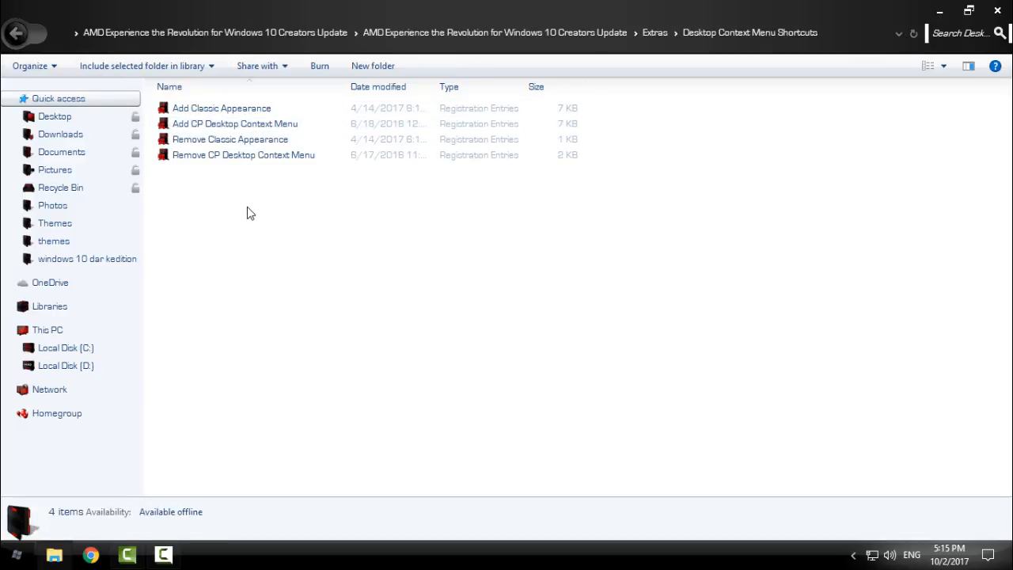
pyautogui.moveTo(244, 167)
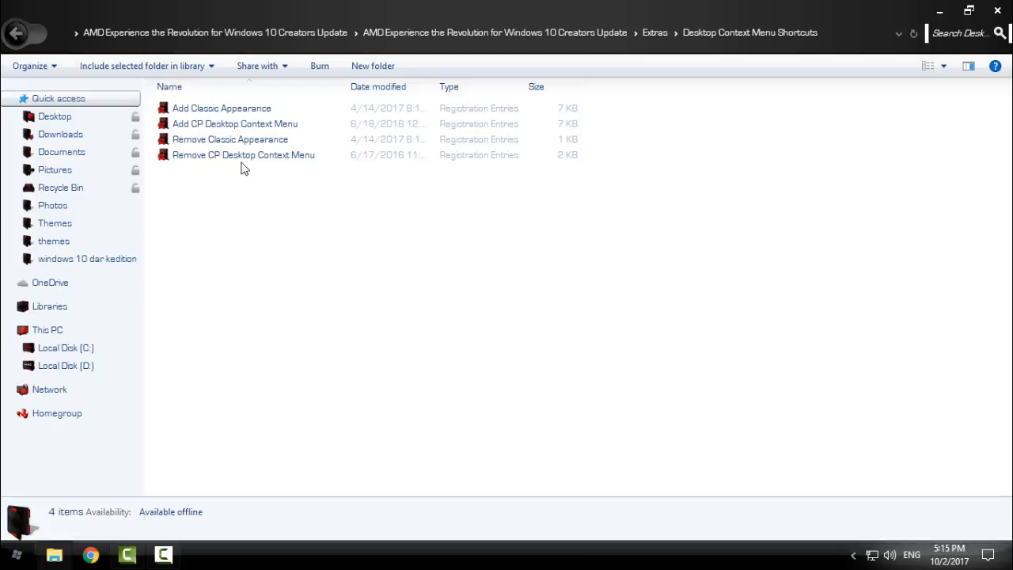
pyautogui.click(234, 124)
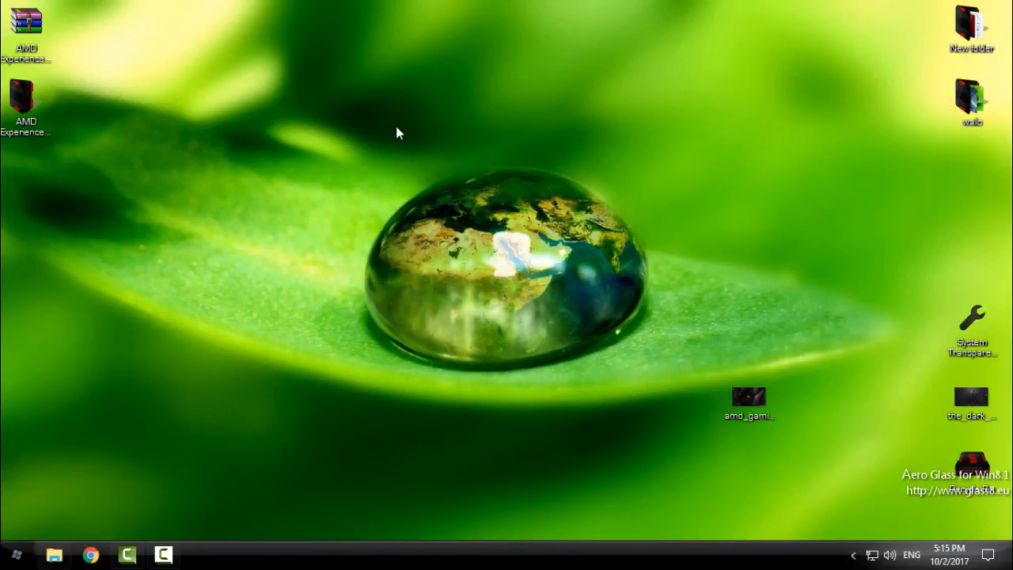
pyautogui.rightClick(396, 133)
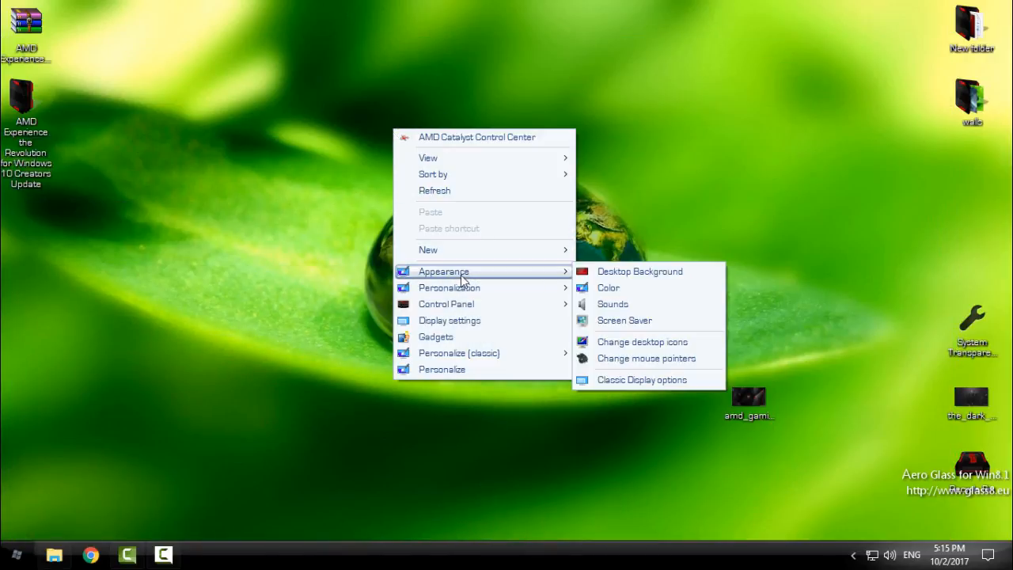
pyautogui.moveTo(450, 288)
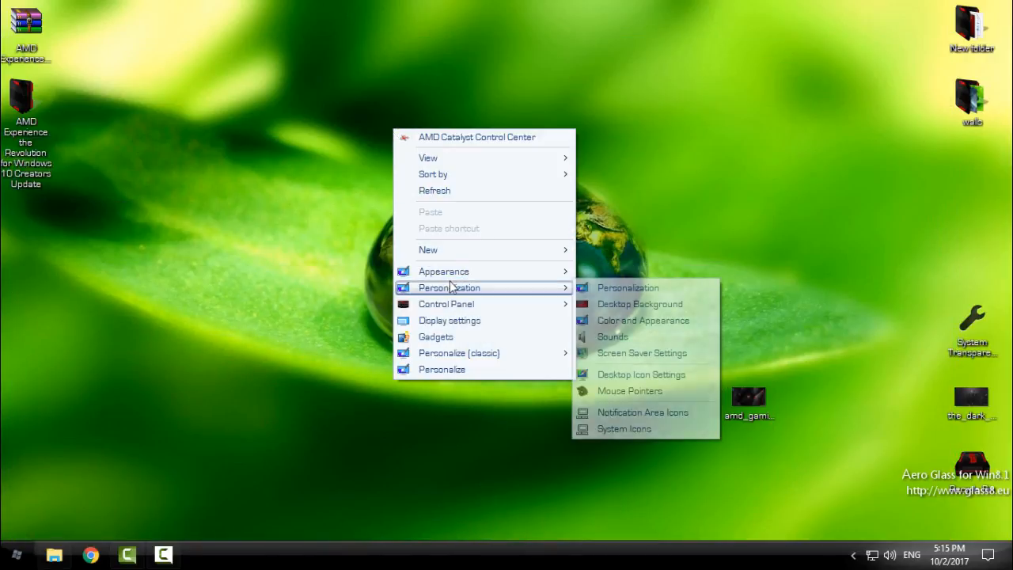
pyautogui.moveTo(627, 288)
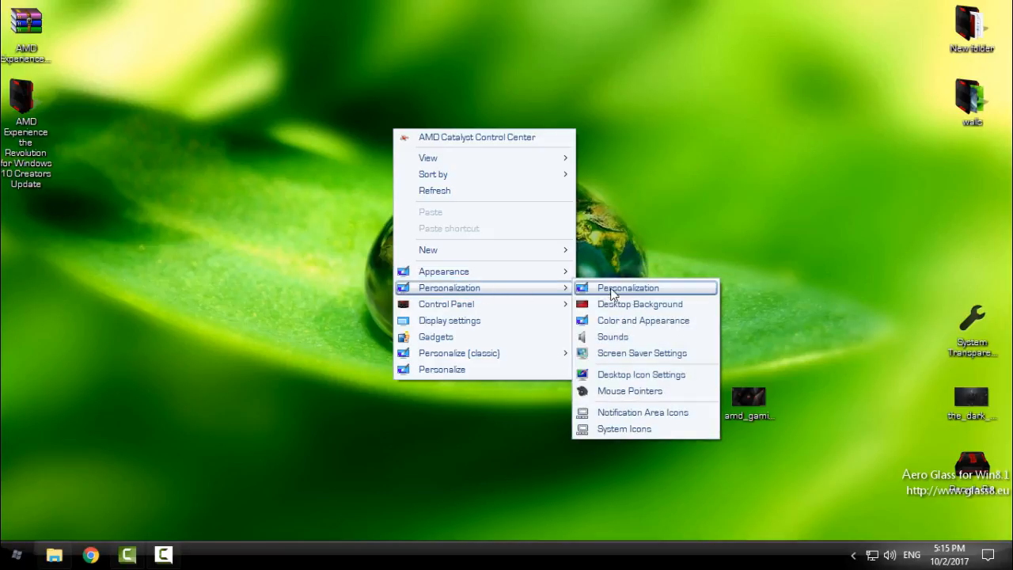
pyautogui.moveTo(446, 304)
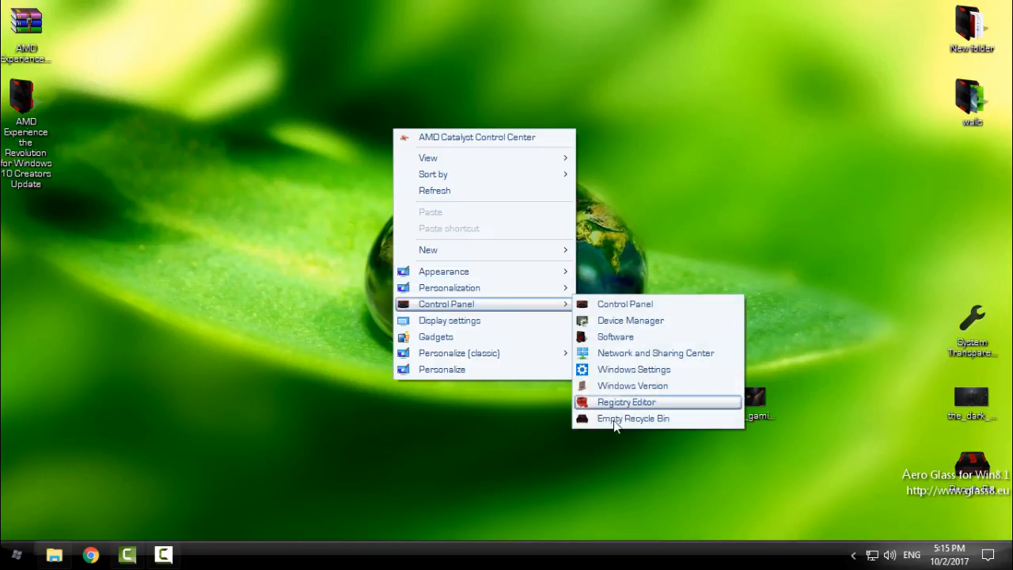
# Review the Add and Remove Classic Appearance and CP Desktop Context Menu registry entries.
pyautogui.click(627, 402)
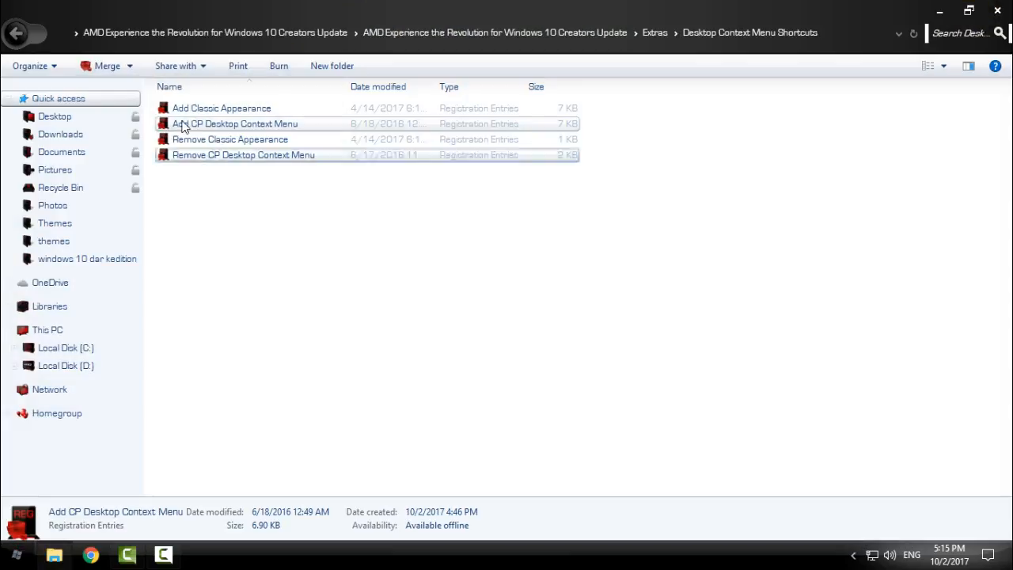
pyautogui.click(222, 108)
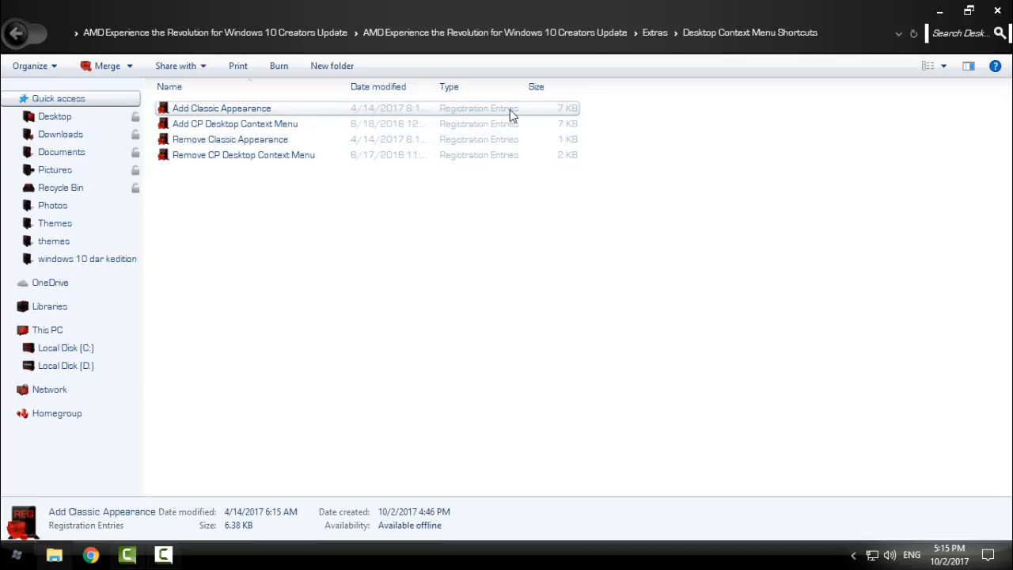
pyautogui.click(234, 123)
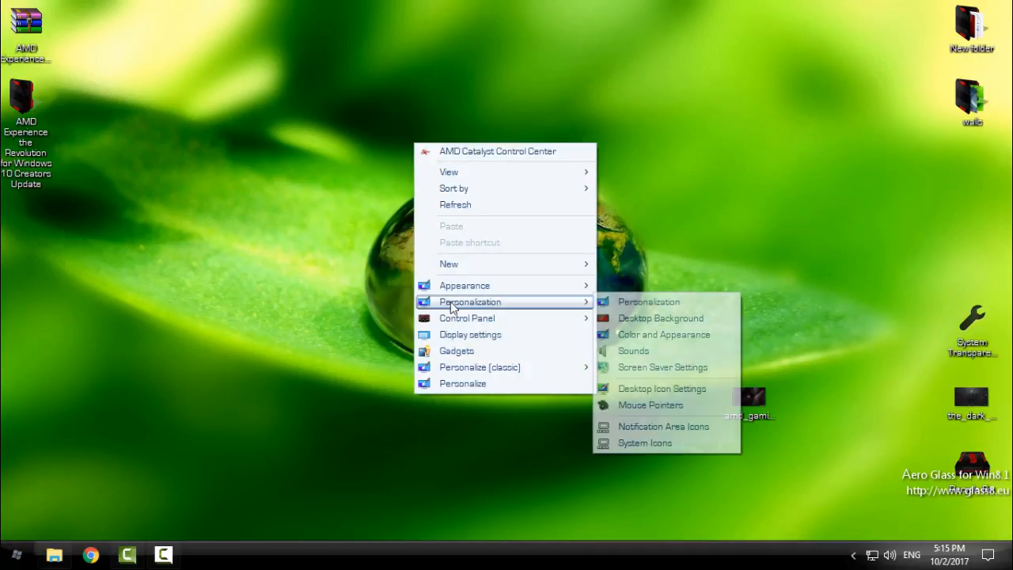
pyautogui.moveTo(466, 285)
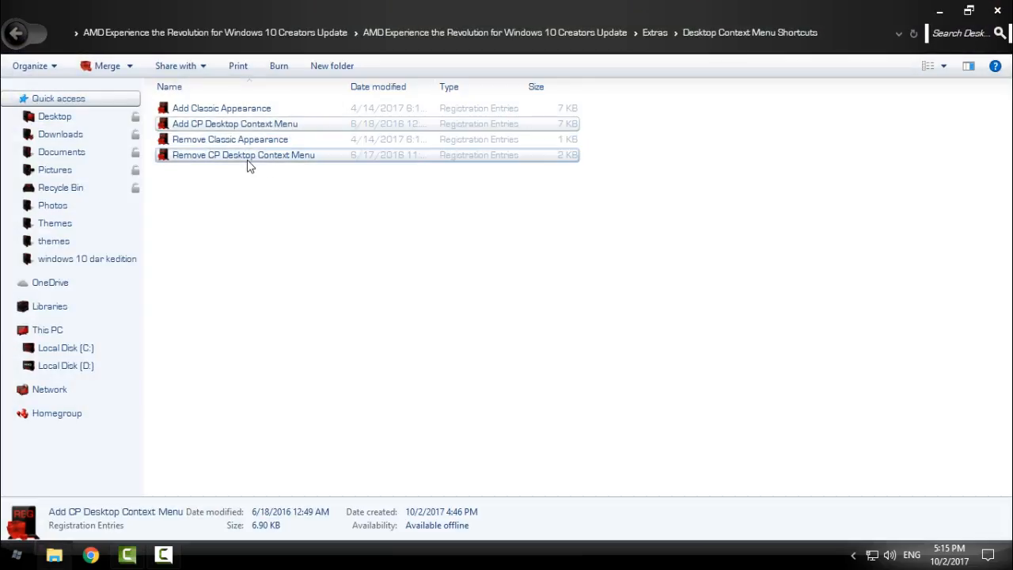
pyautogui.click(231, 139)
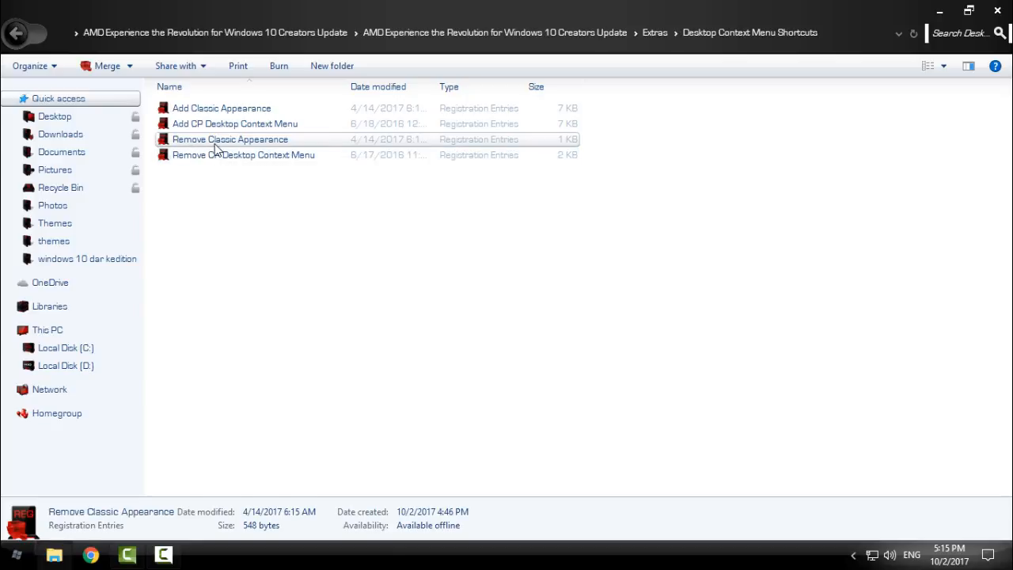
pyautogui.click(243, 155)
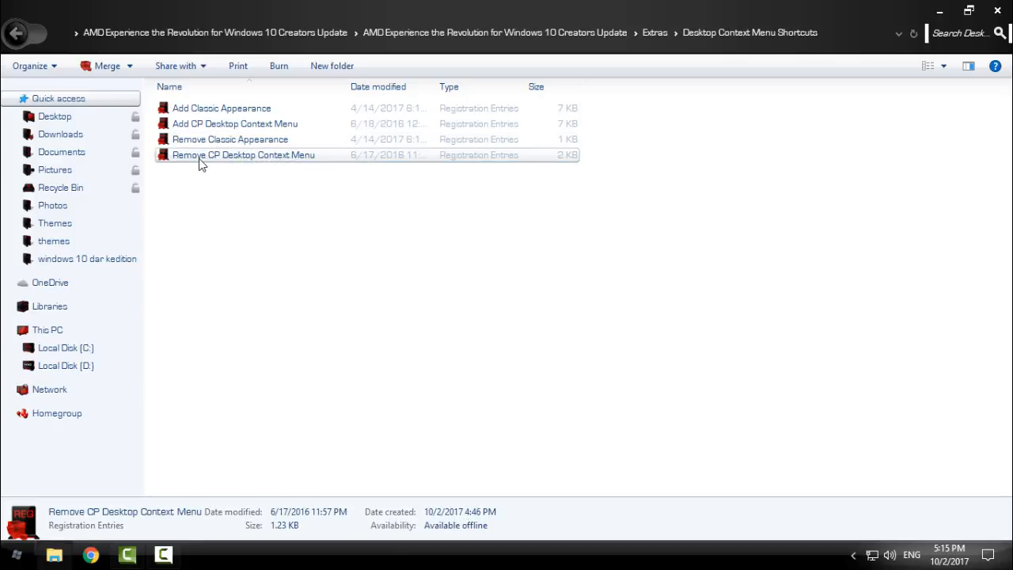
pyautogui.moveTo(14, 33)
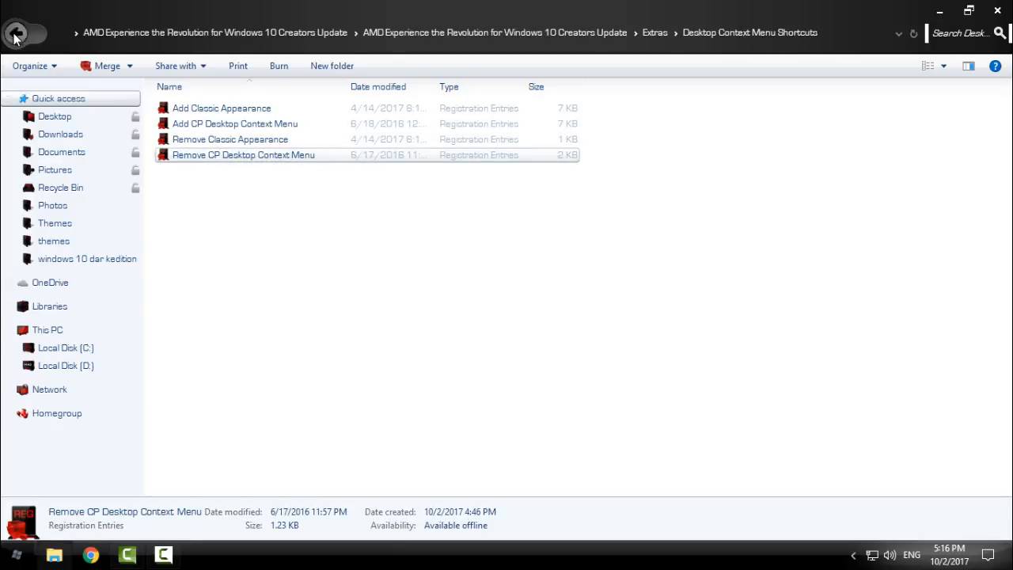
# Merge the Disable Immersive Context Menu registry entry and acknowledge the success message.
pyautogui.click(15, 32)
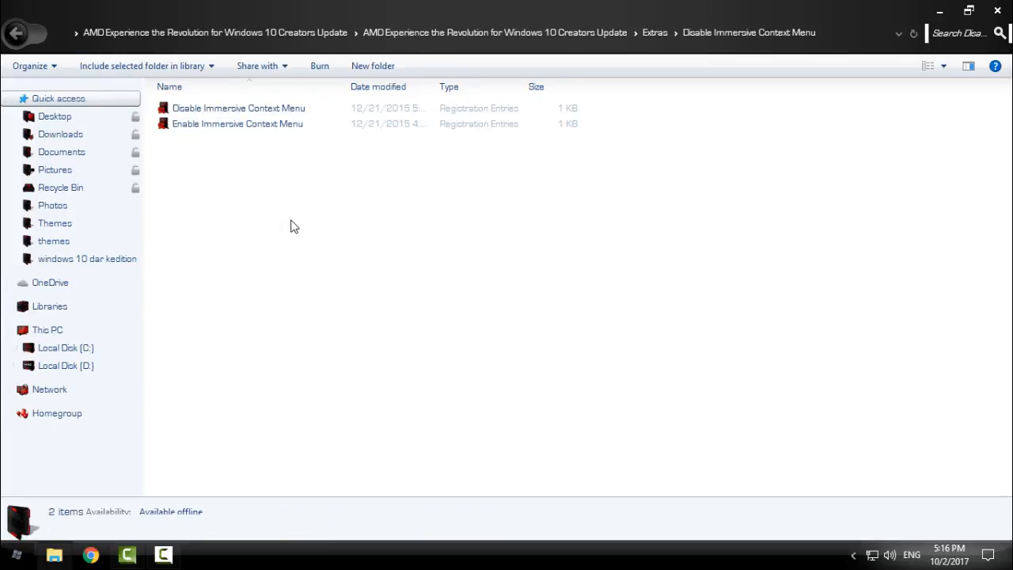
pyautogui.moveTo(230, 229)
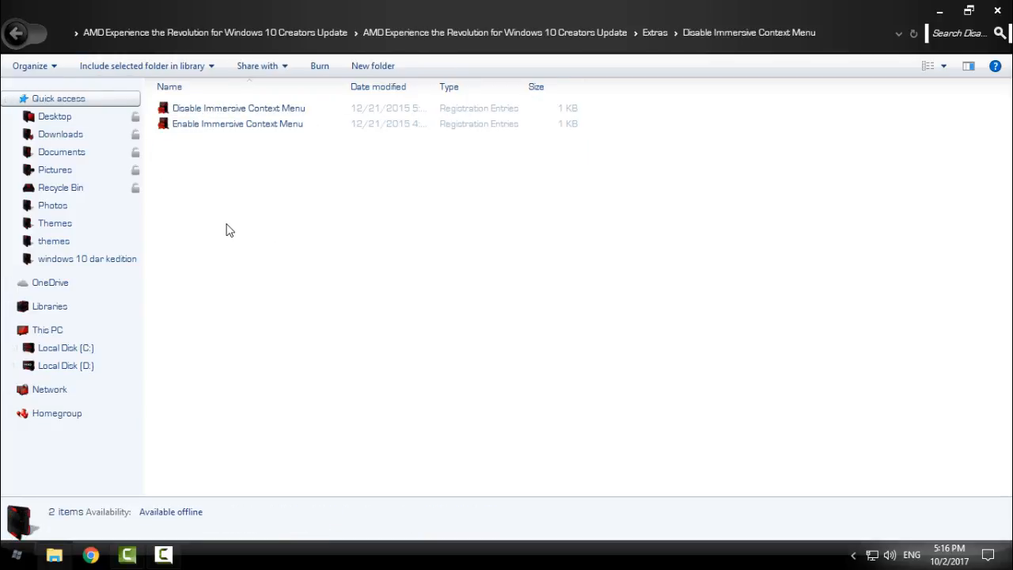
pyautogui.click(237, 107)
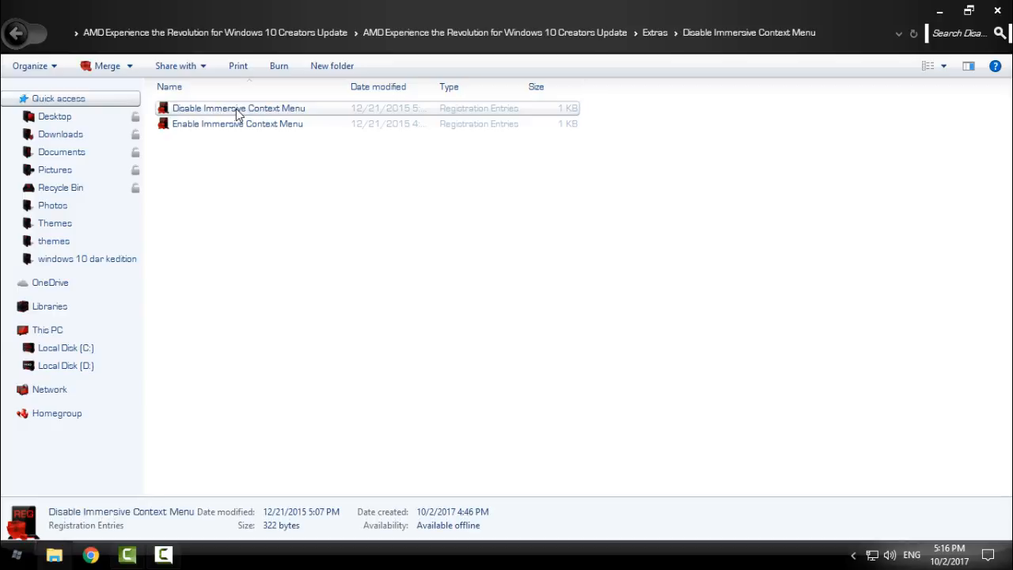
pyautogui.moveTo(245, 112)
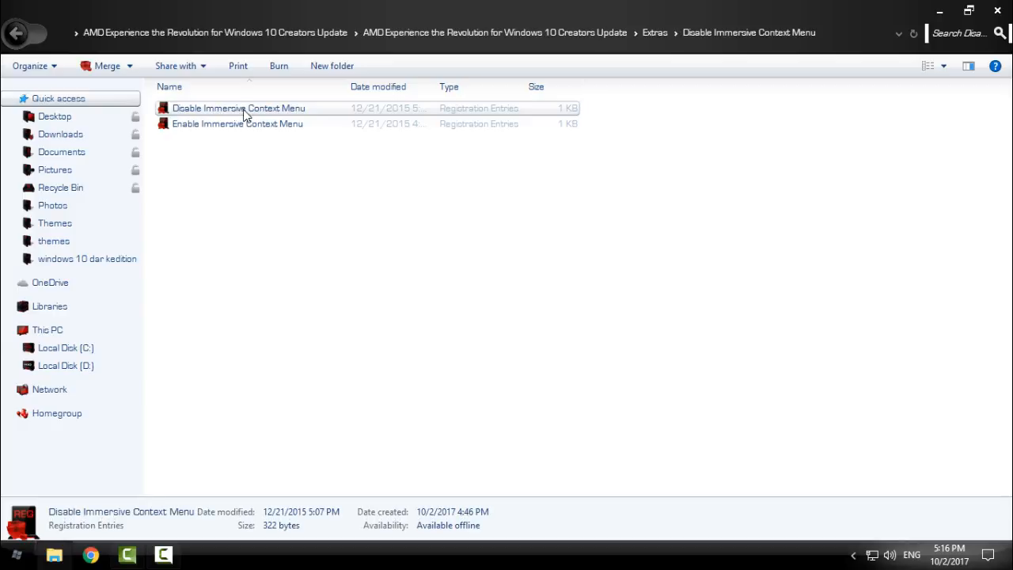
pyautogui.doubleClick(238, 108)
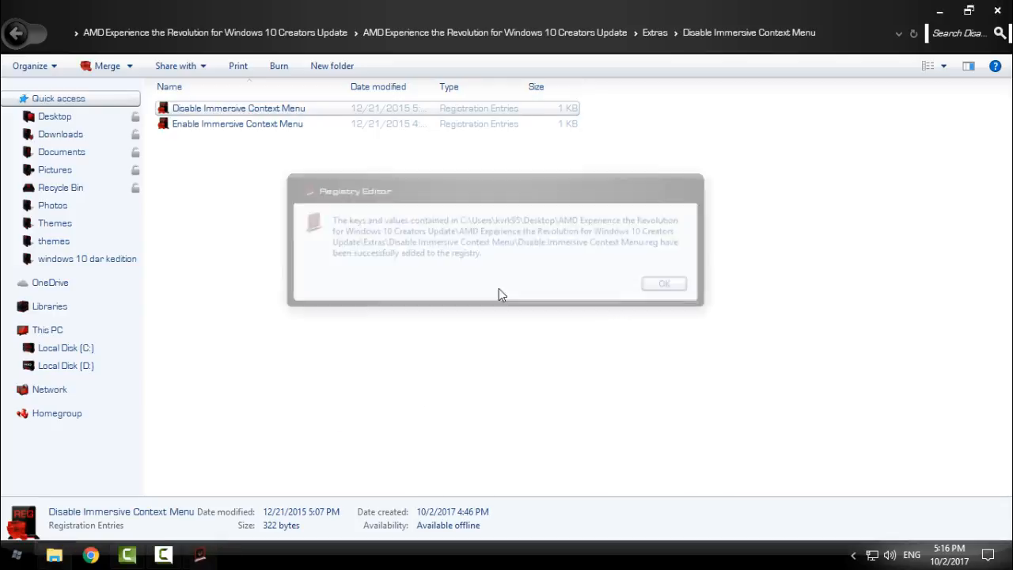
pyautogui.click(664, 284)
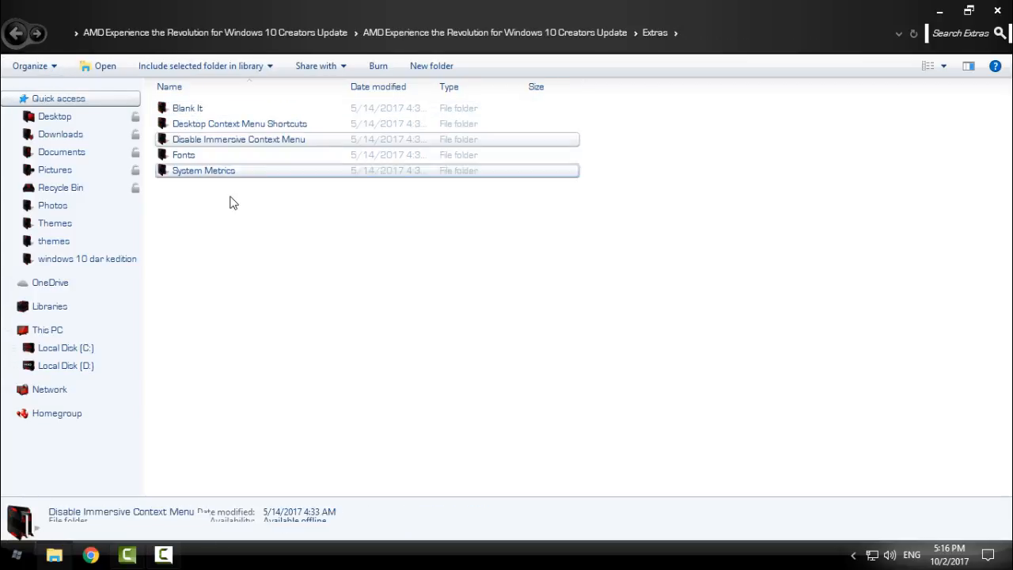
# Select all nine font files in the Fonts folder and install them.
pyautogui.doubleClick(183, 155)
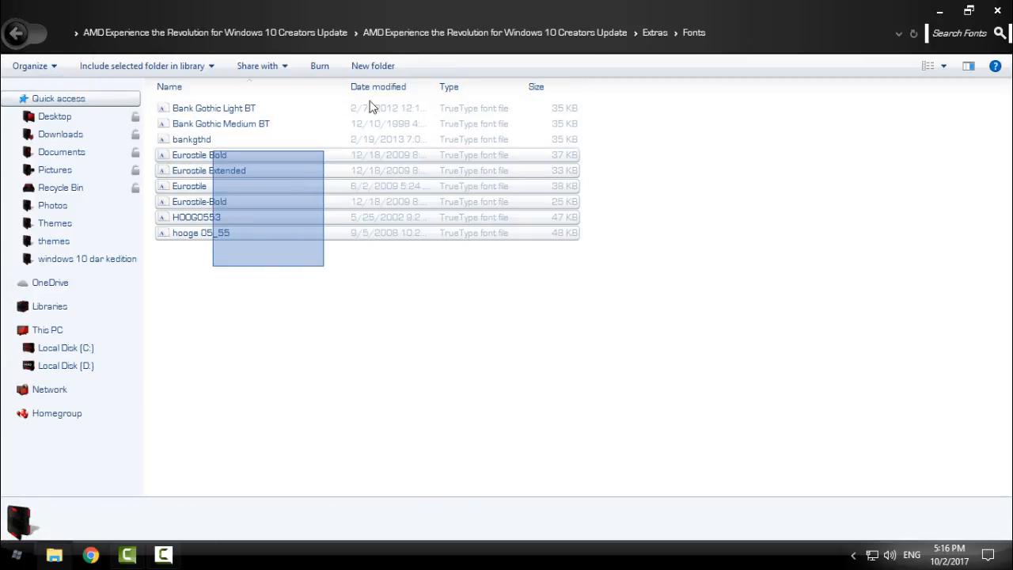
pyautogui.click(196, 272)
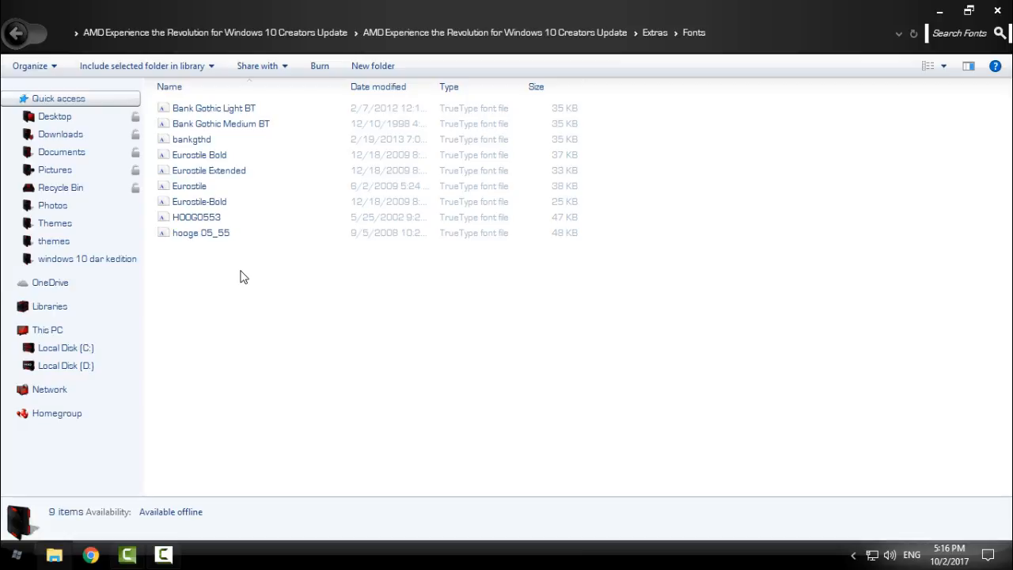
pyautogui.moveTo(268, 286)
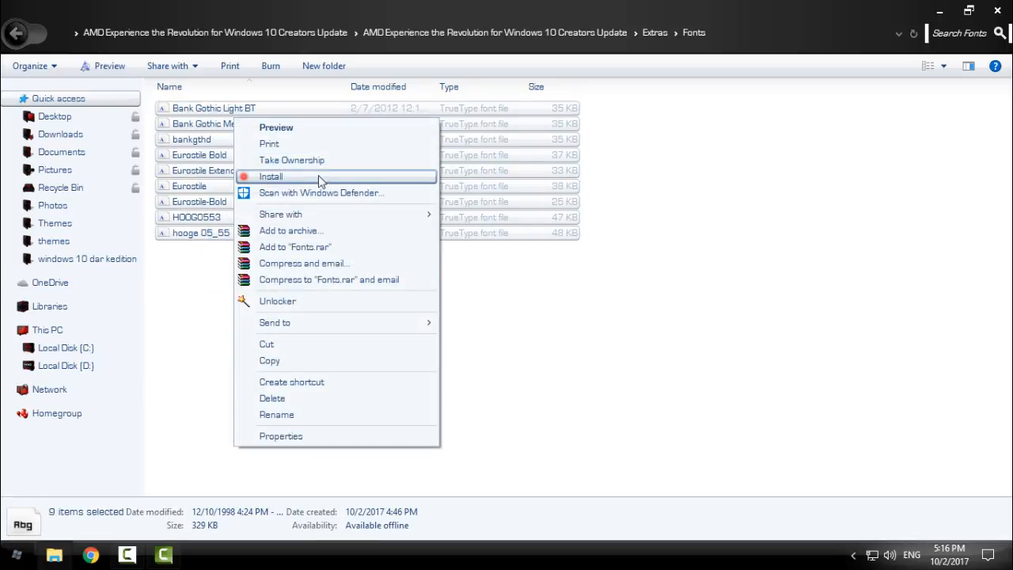
pyautogui.click(271, 176)
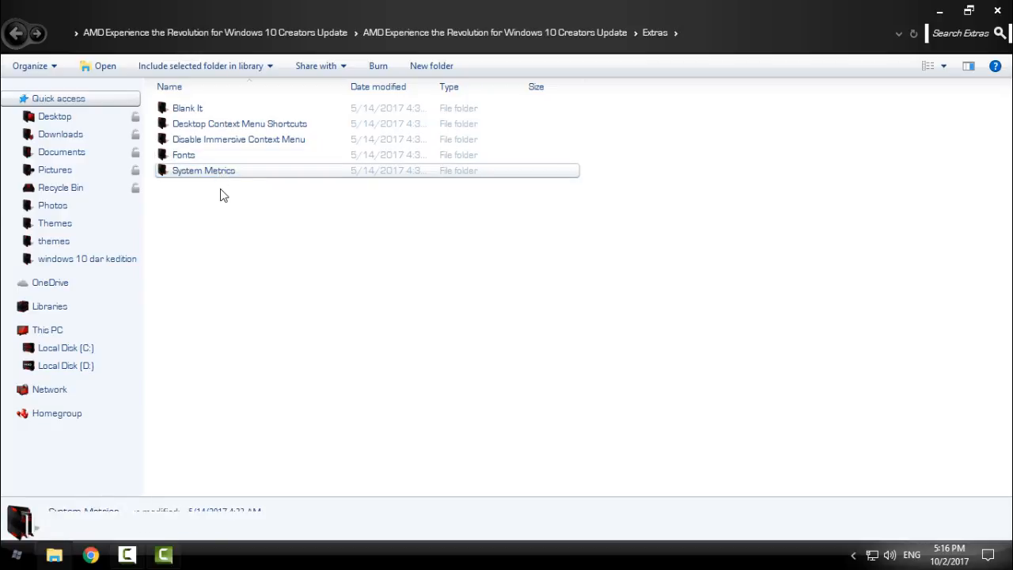
# Merge AMD System Metrics.reg into the registry, approving UAC and the success message, then go back.
pyautogui.doubleClick(203, 171)
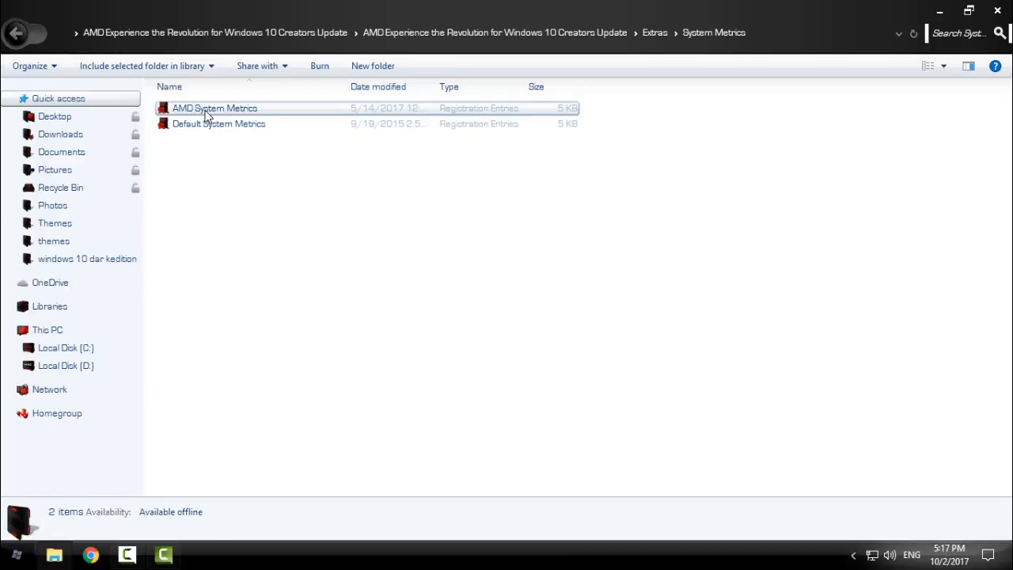
pyautogui.click(215, 108)
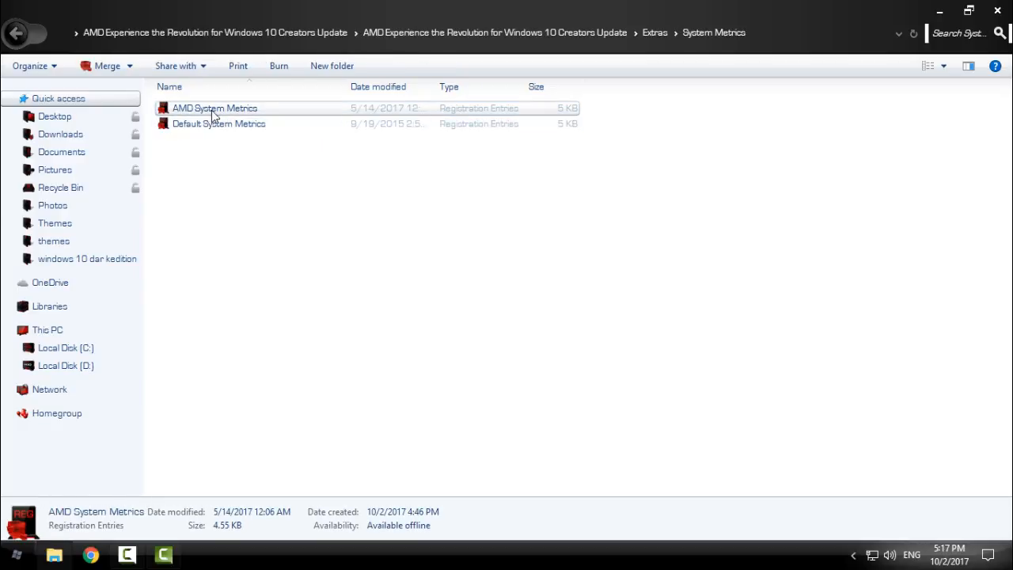
pyautogui.doubleClick(216, 108)
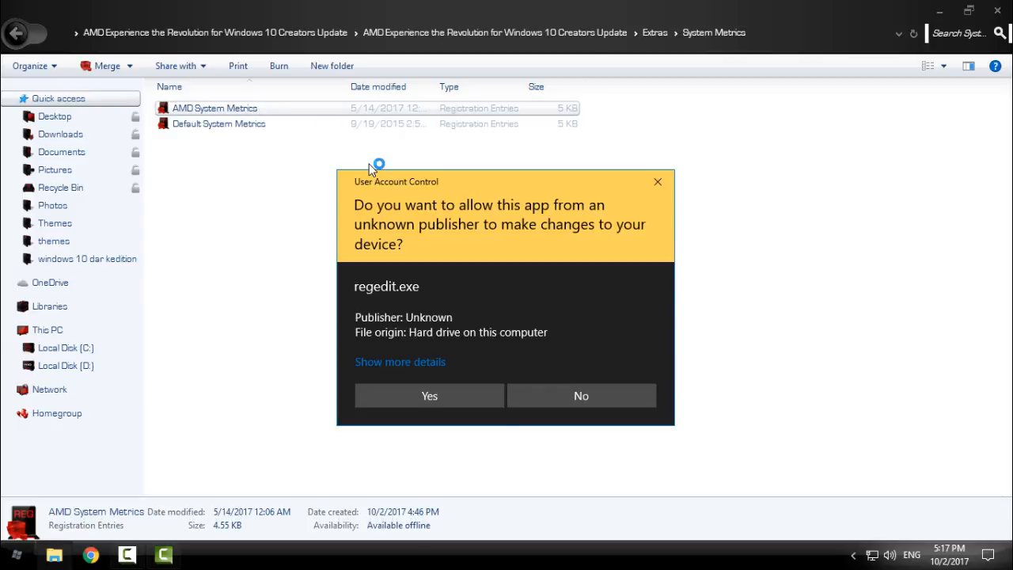
pyautogui.click(429, 396)
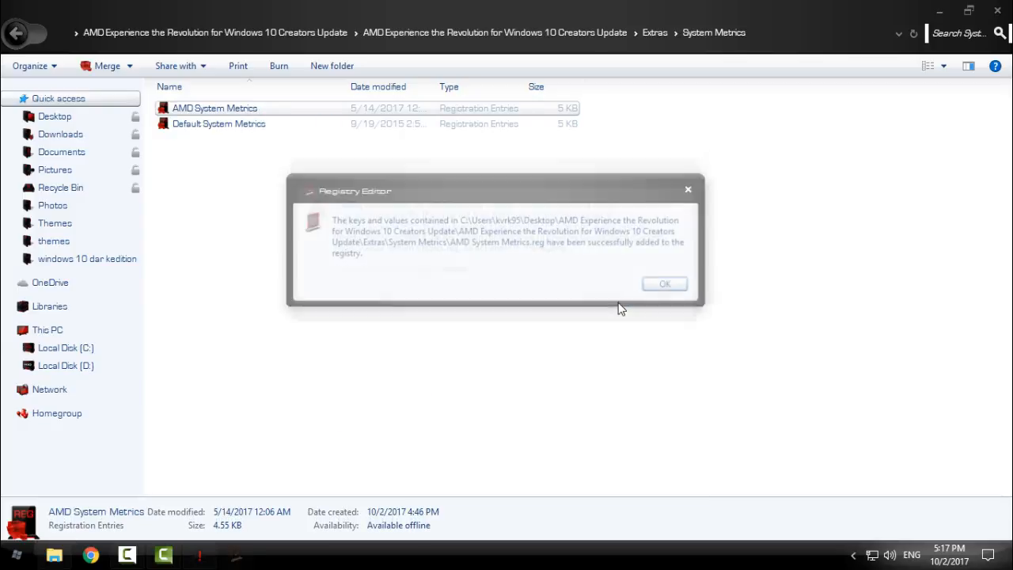
pyautogui.click(665, 284)
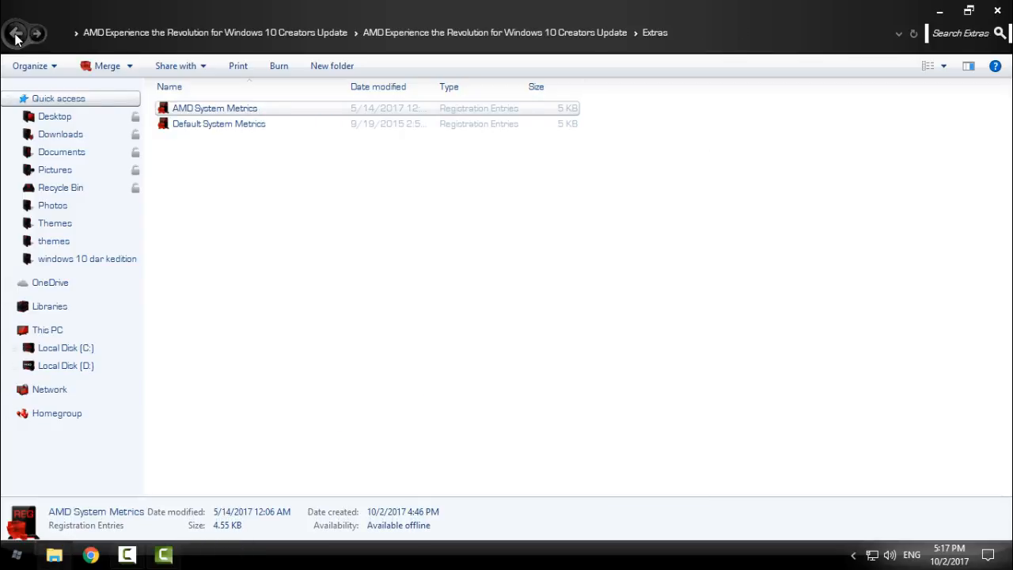
pyautogui.click(16, 32)
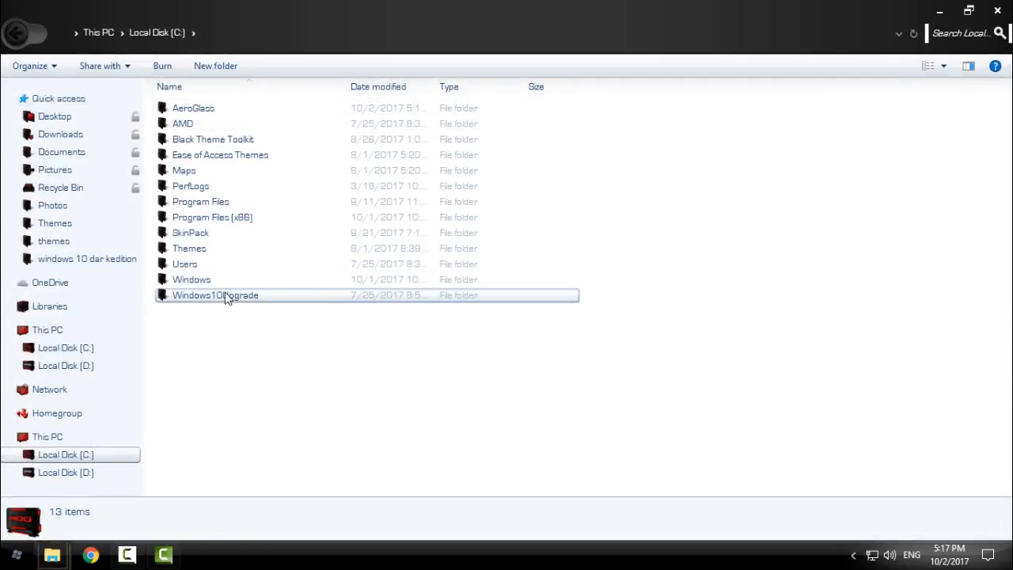
# Browse into Windows > Resources > Themes on drive C and look through the installed themes.
pyautogui.doubleClick(192, 279)
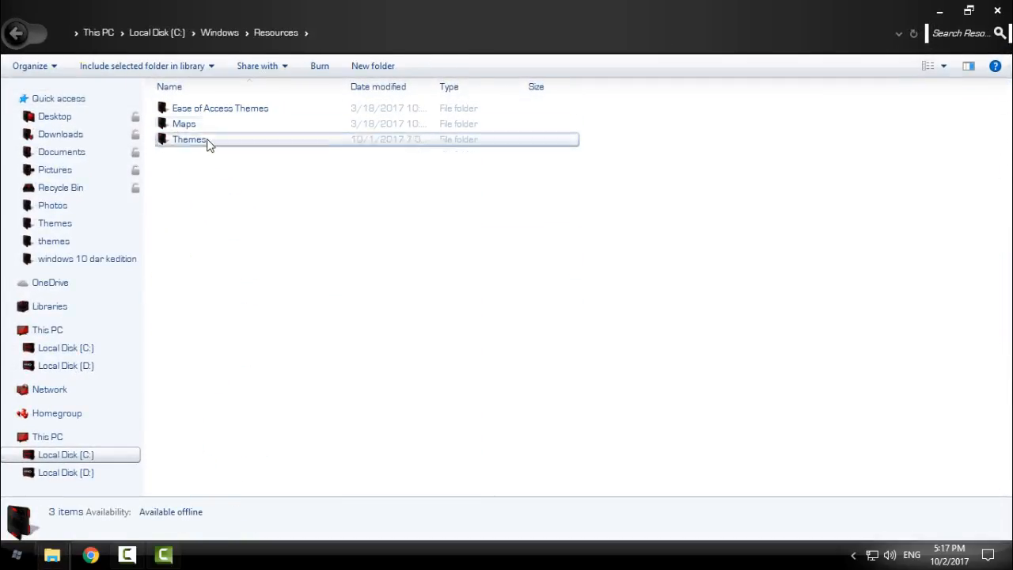
pyautogui.doubleClick(190, 140)
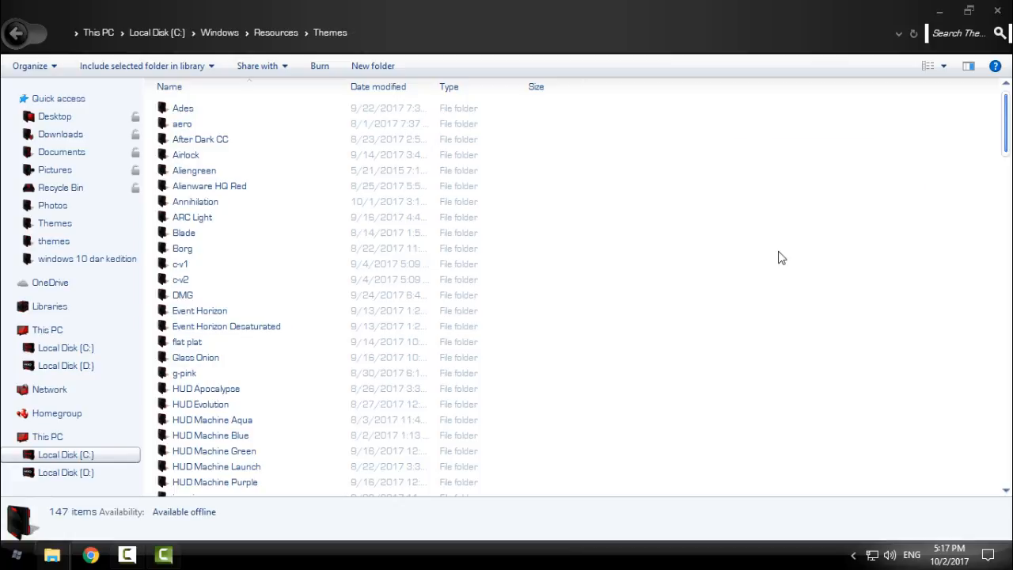
pyautogui.scroll(-3)
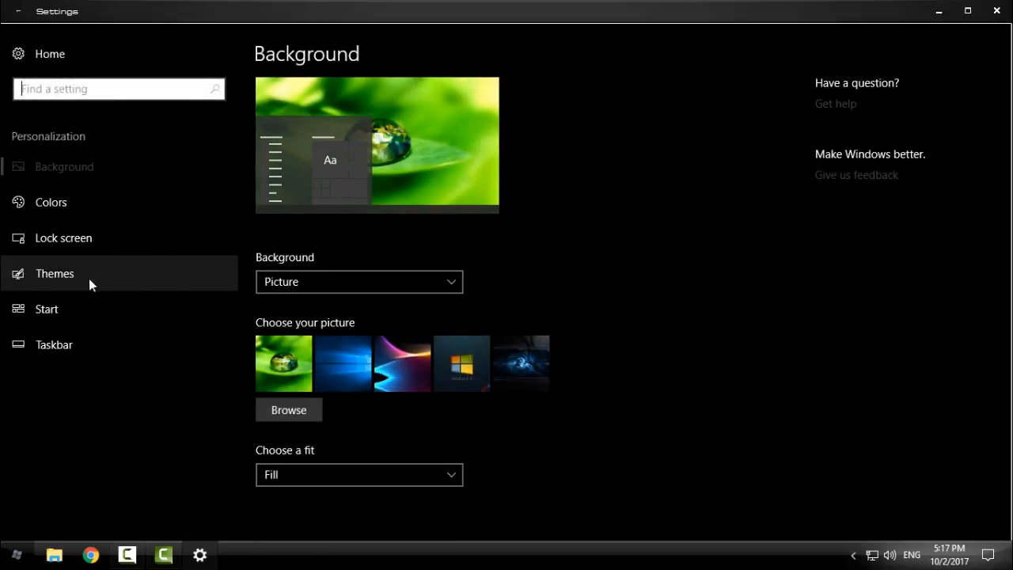
# Go to the Themes personalization page and locate the AMD Experience the Revolution theme.
pyautogui.click(54, 273)
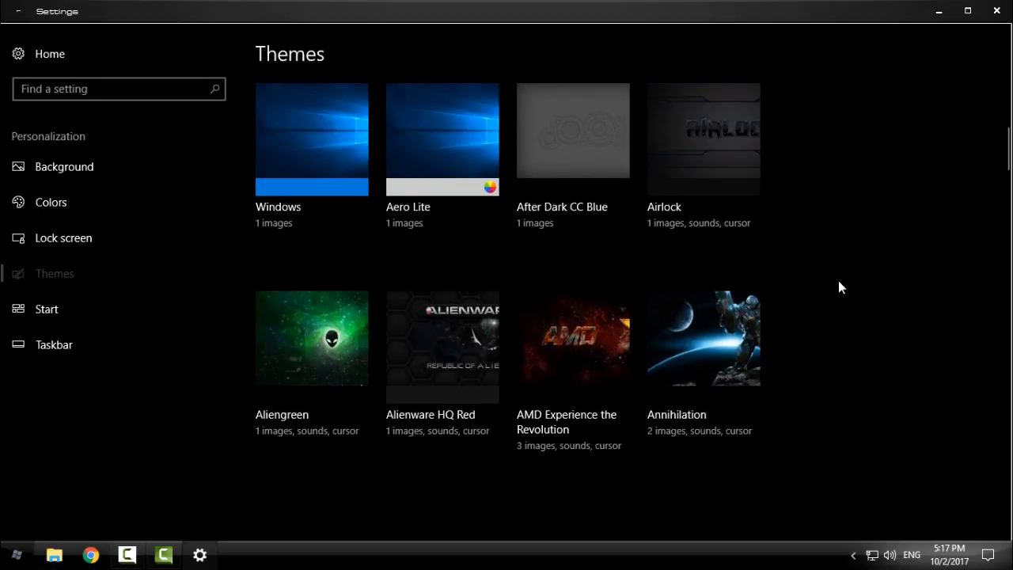
pyautogui.scroll(-3)
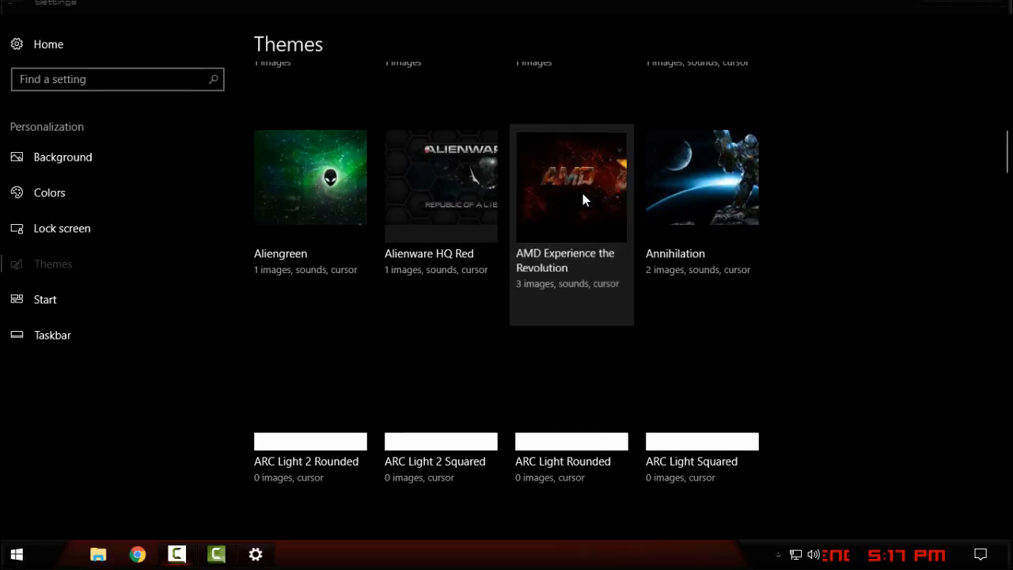
pyautogui.moveTo(712, 163)
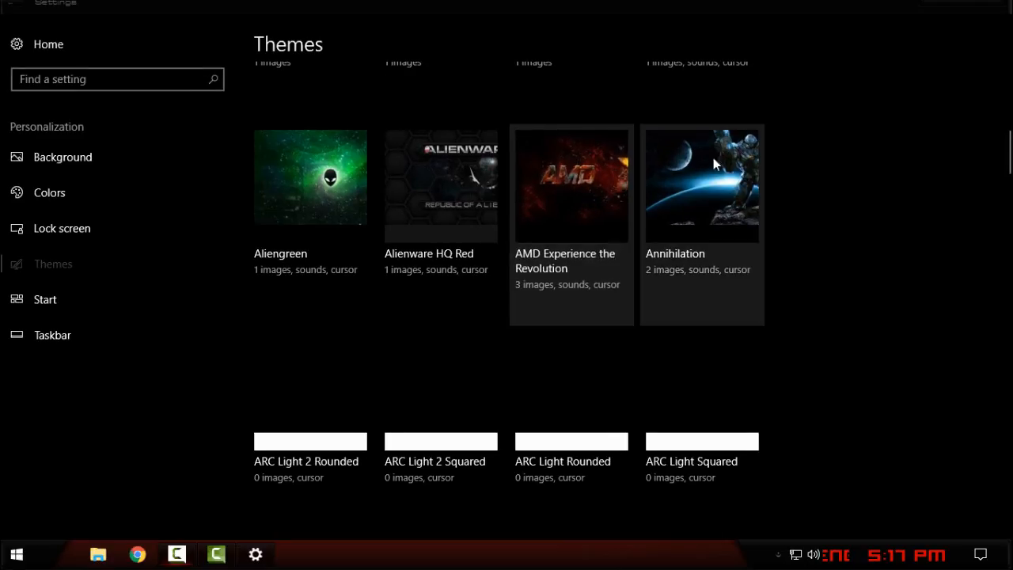
pyautogui.moveTo(995, 11)
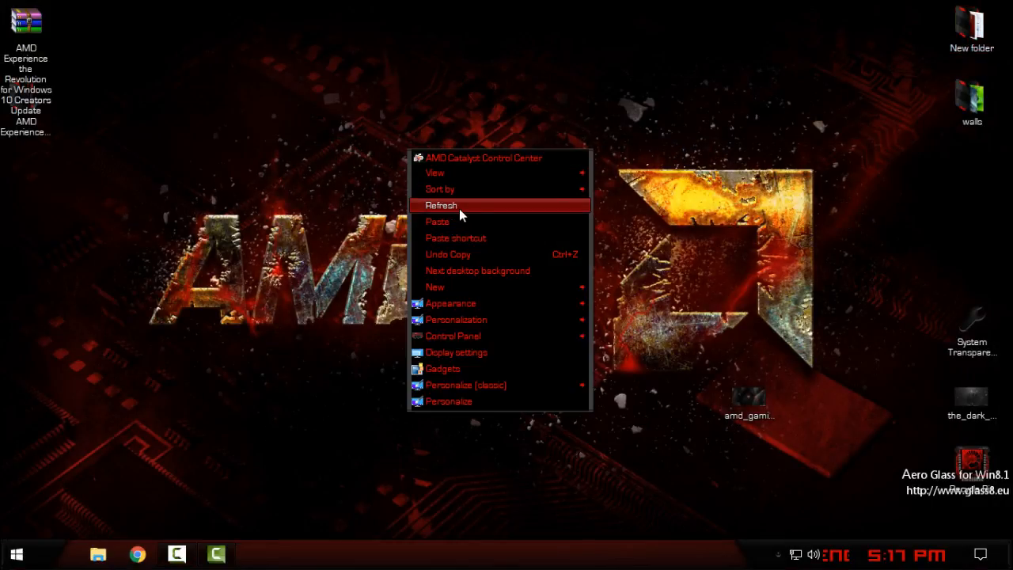
# Refresh the desktop twice and check the Start menu so the AMD theme fully appears.
pyautogui.click(442, 206)
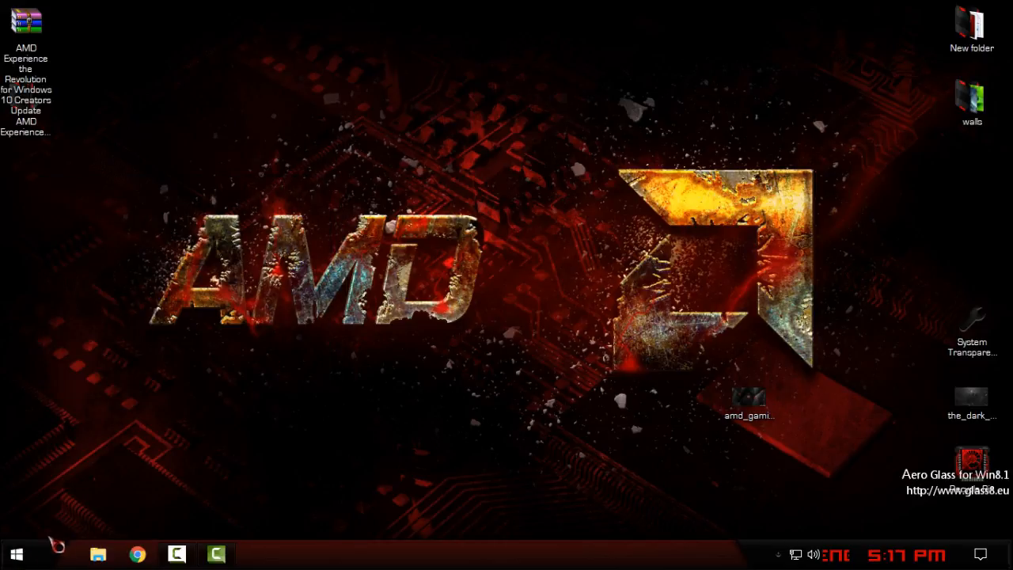
pyautogui.click(16, 554)
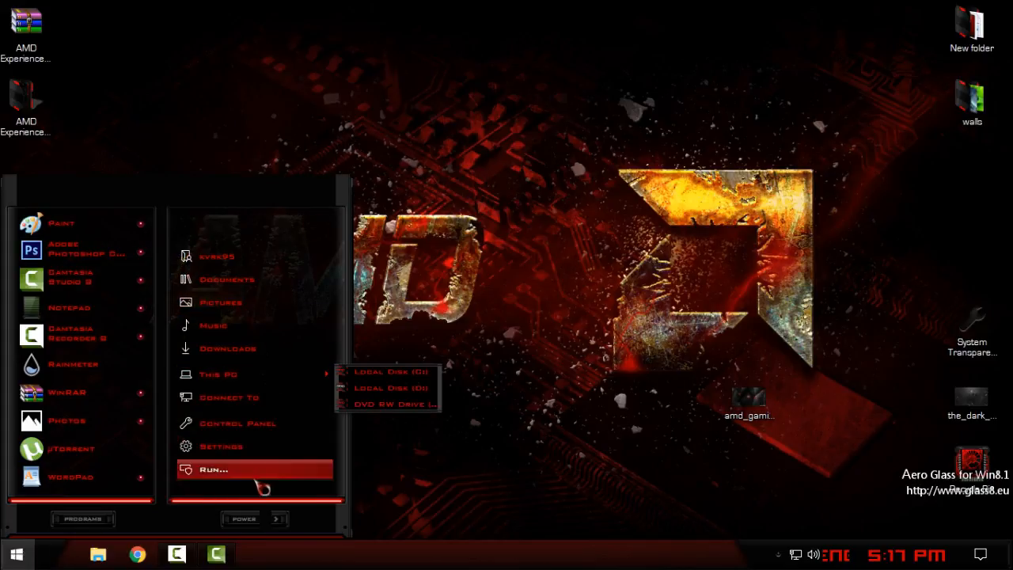
pyautogui.click(244, 519)
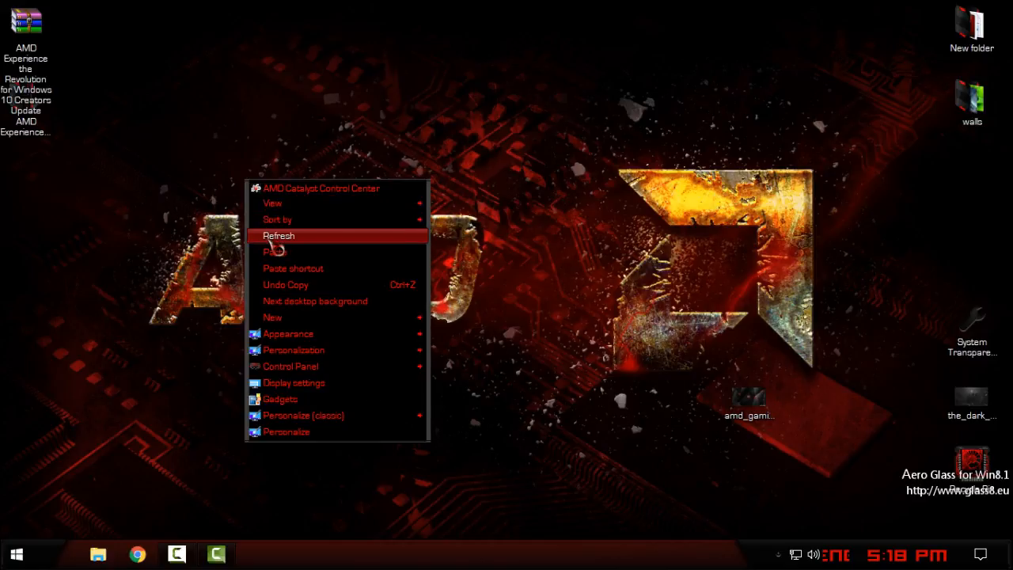
pyautogui.click(276, 251)
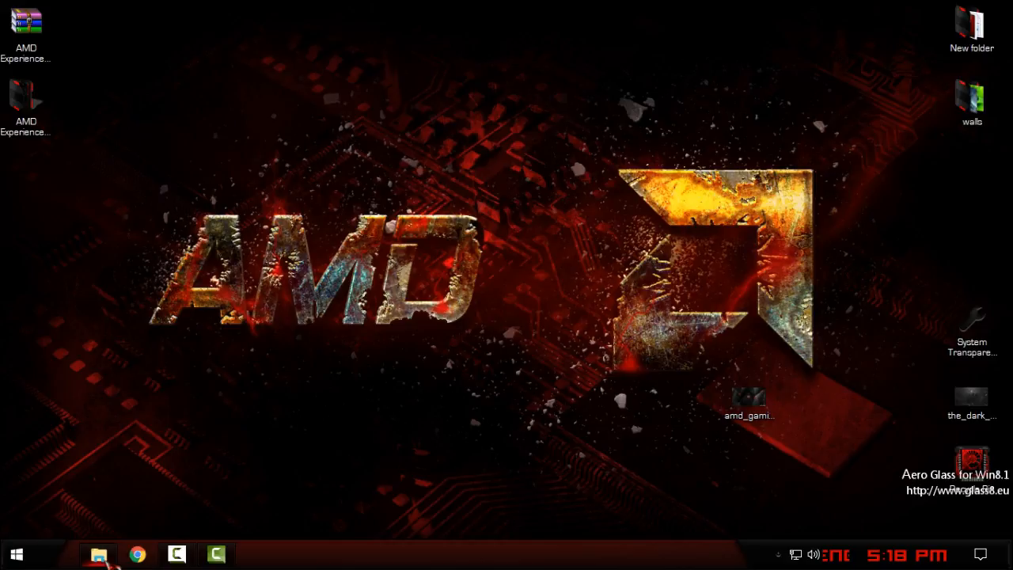
pyautogui.click(98, 554)
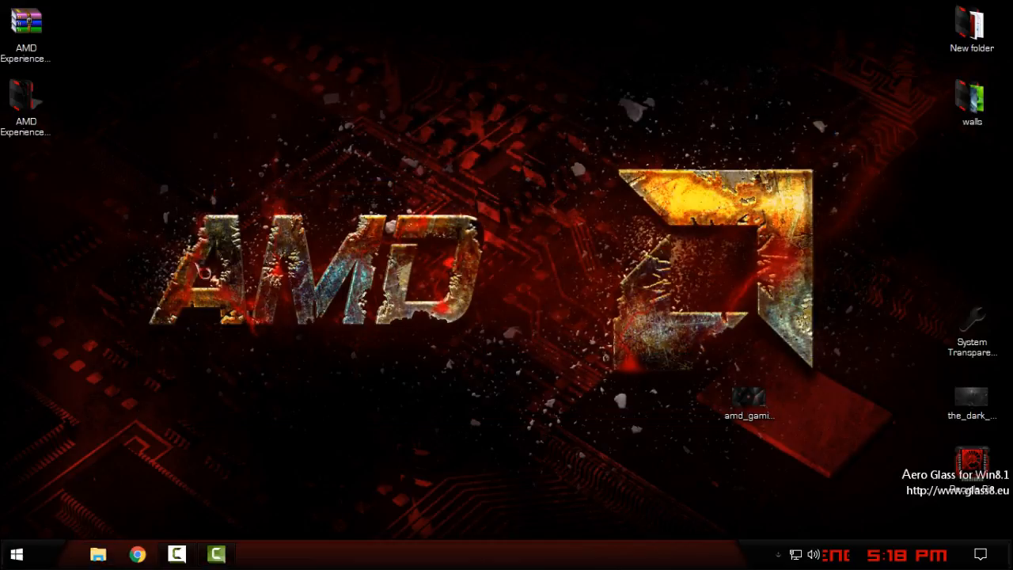
pyautogui.click(16, 554)
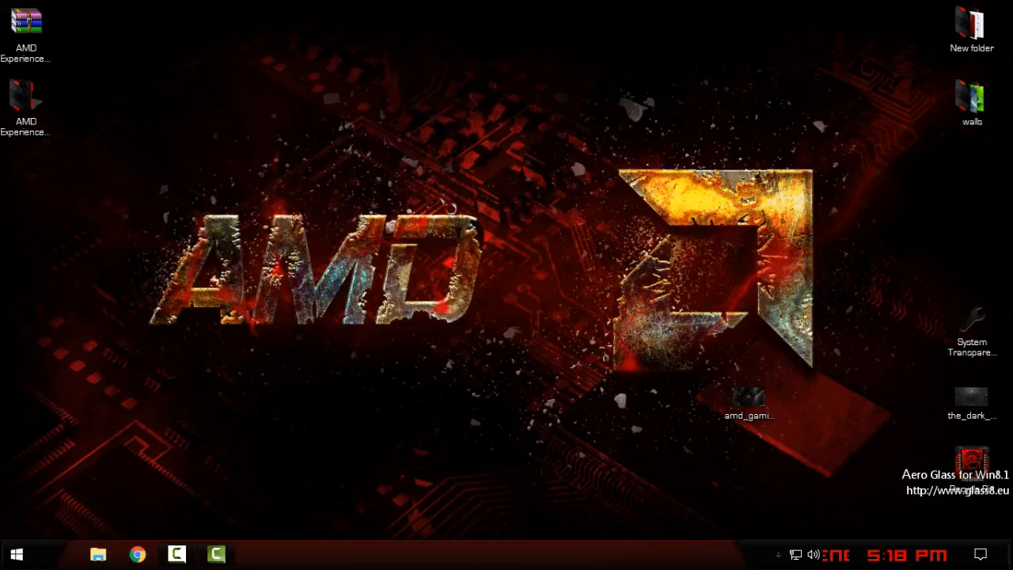
# Bring up StartIsBack configuration and show its Appearance options.
pyautogui.click(255, 554)
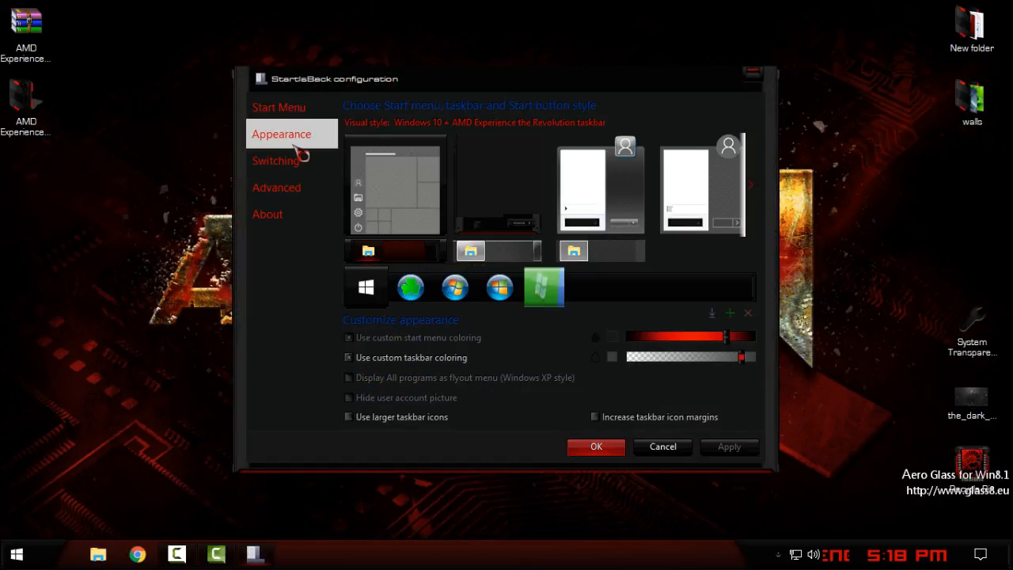
pyautogui.click(16, 555)
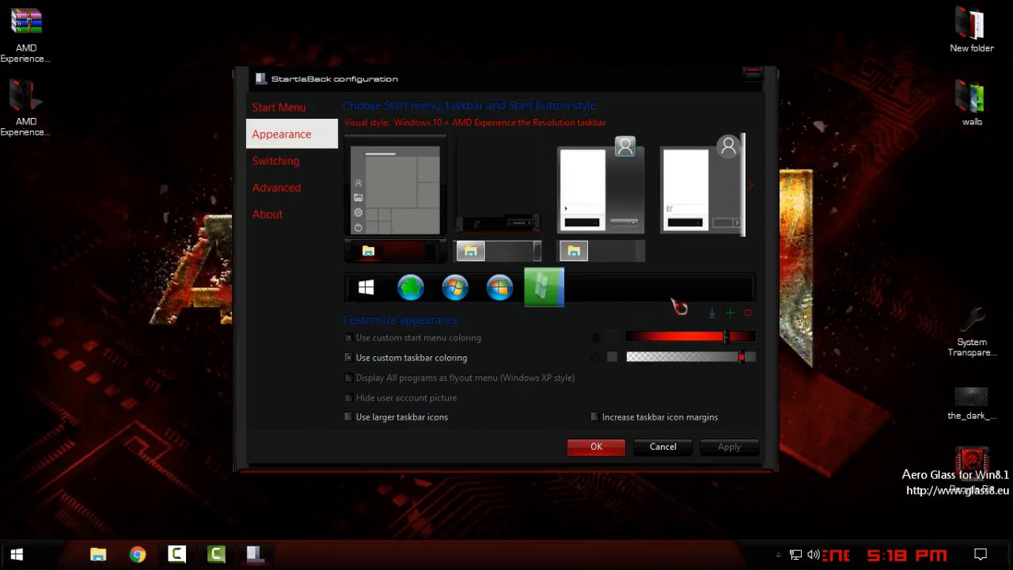
pyautogui.moveTo(731, 320)
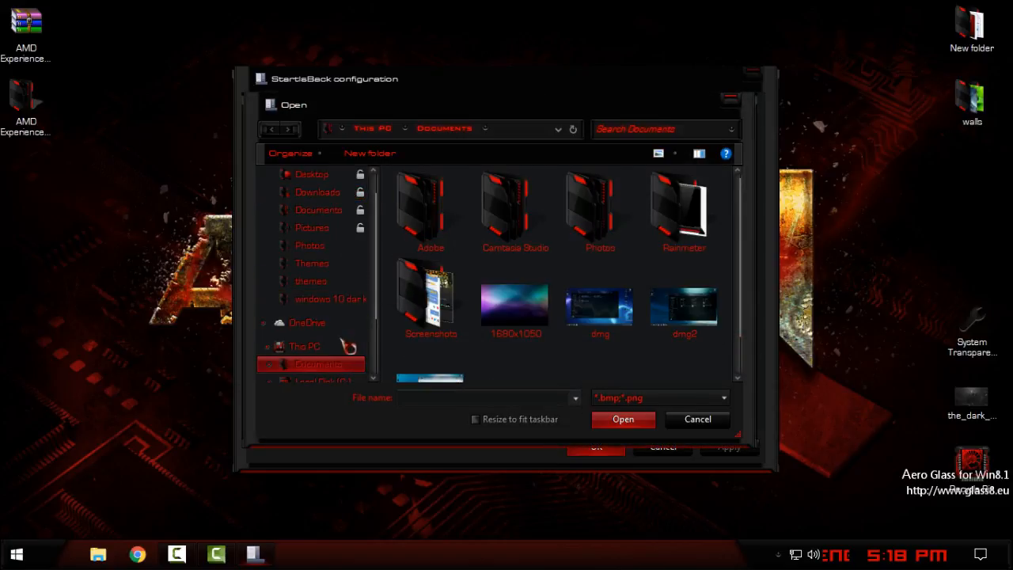
# Browse Desktop > AMD theme folder > Start Orb and load the 6801 image as a start button.
pyautogui.click(310, 173)
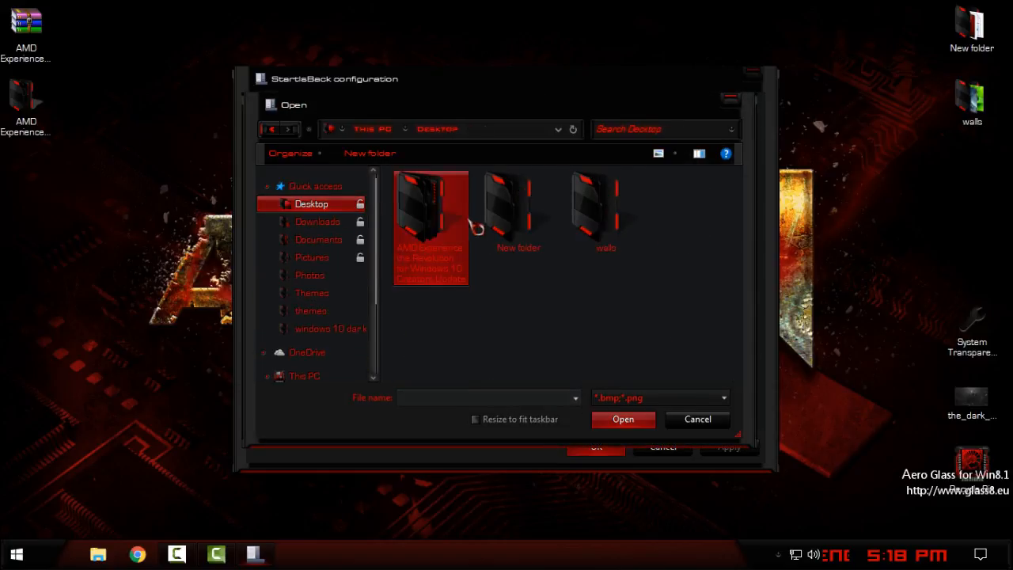
pyautogui.doubleClick(430, 228)
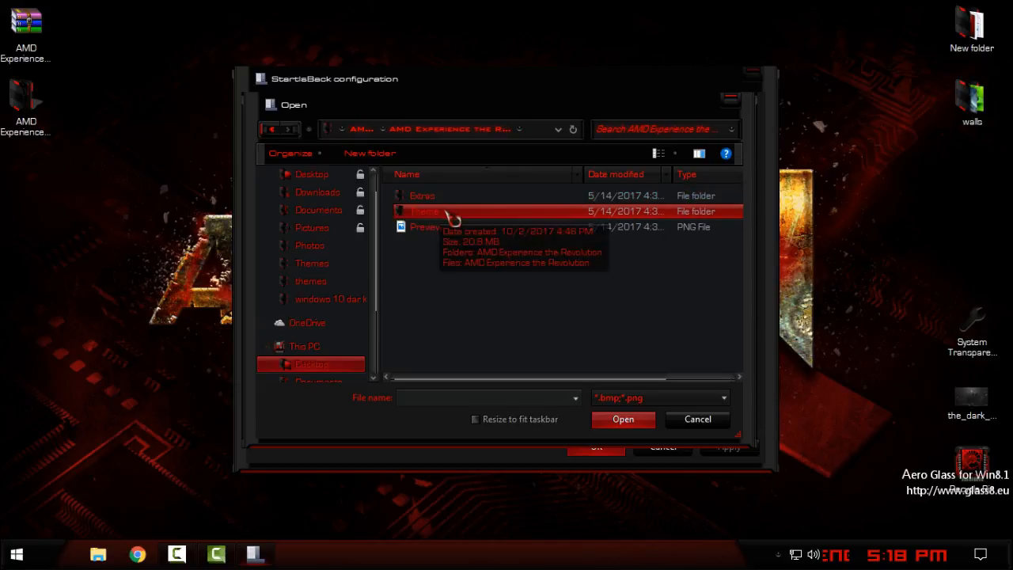
pyautogui.doubleClick(475, 212)
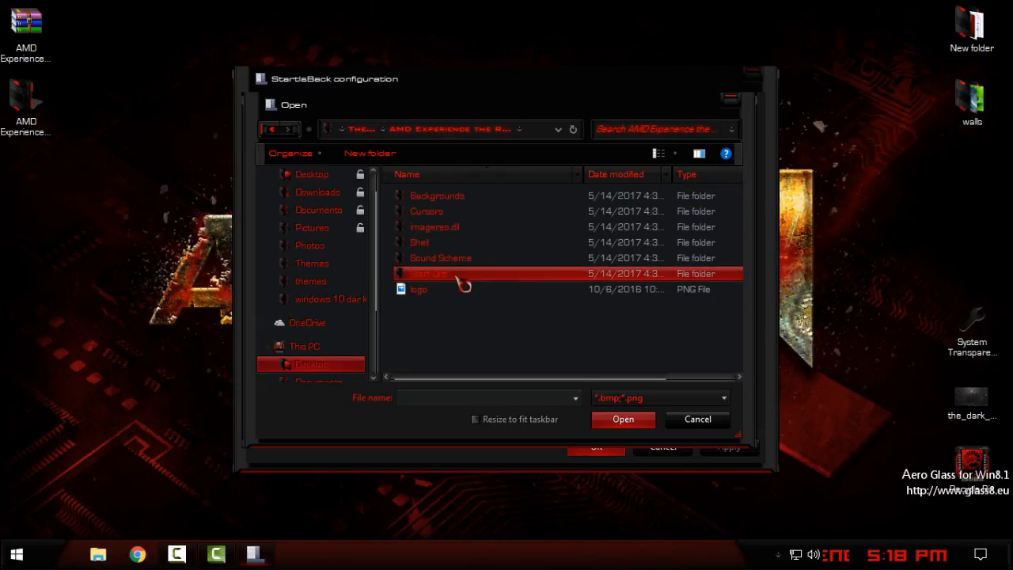
pyautogui.doubleClick(431, 272)
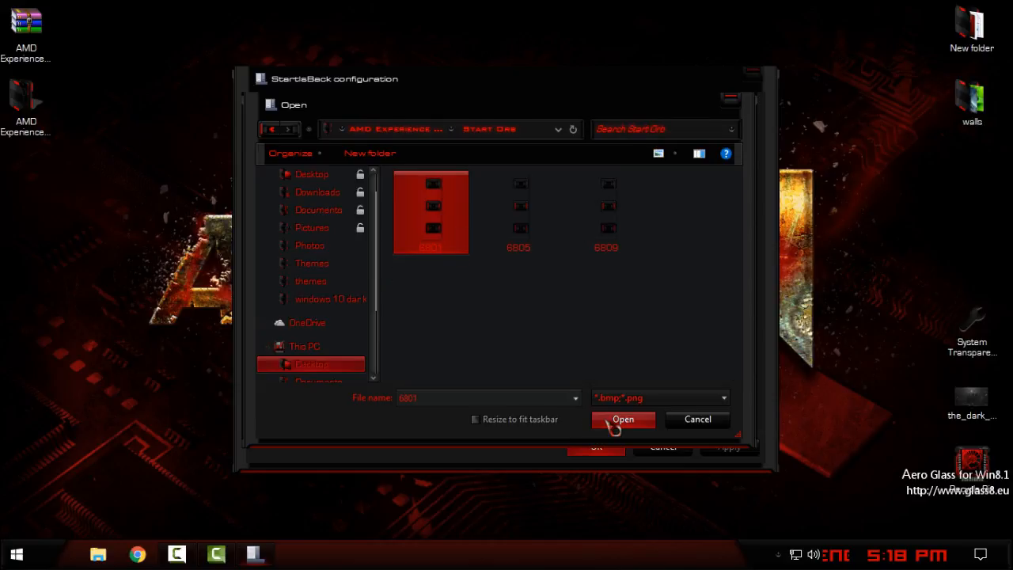
pyautogui.click(624, 418)
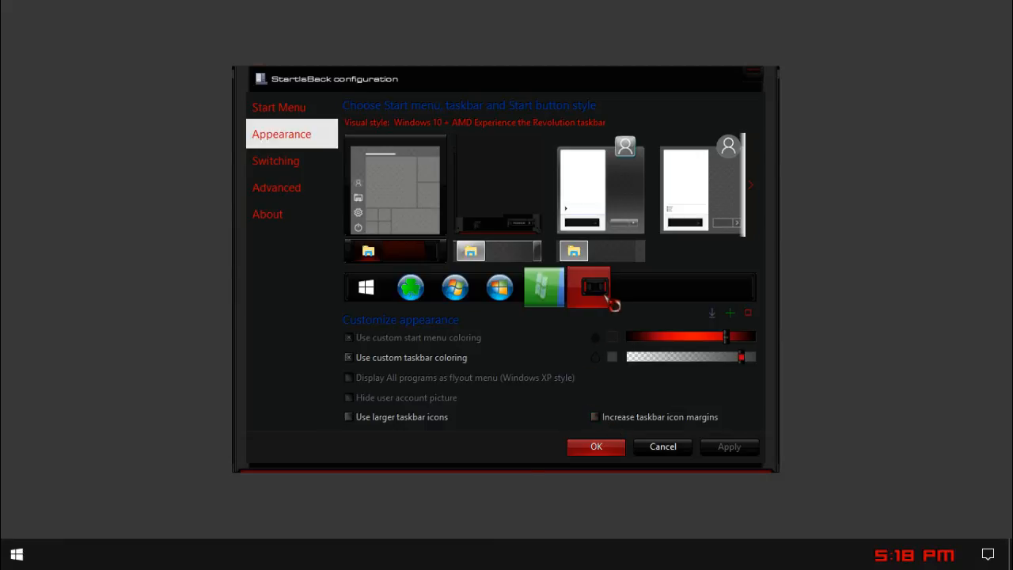
# Choose the 6801 orb as the start button, apply it and close StartIsBack with OK.
pyautogui.click(589, 288)
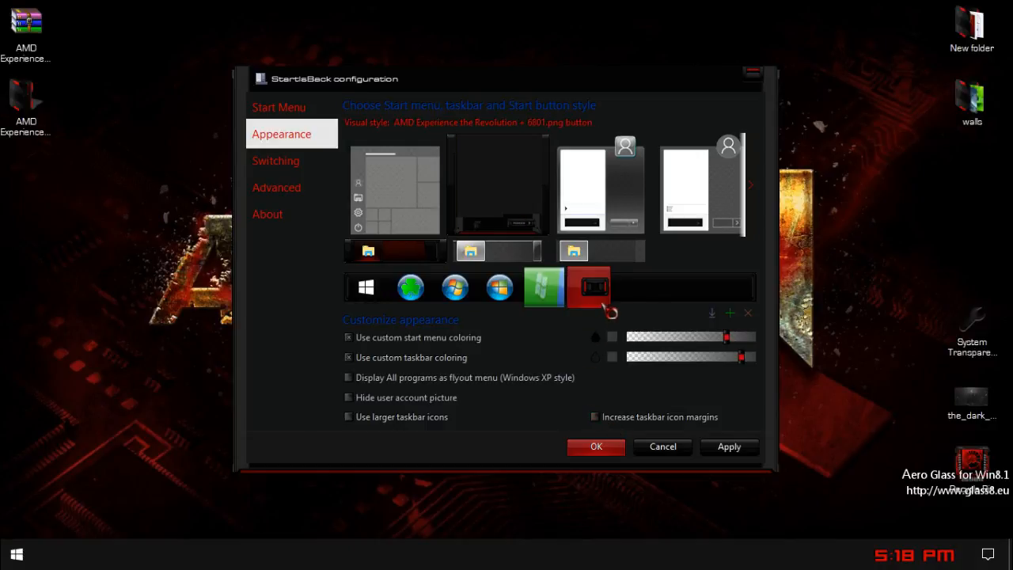
pyautogui.click(728, 446)
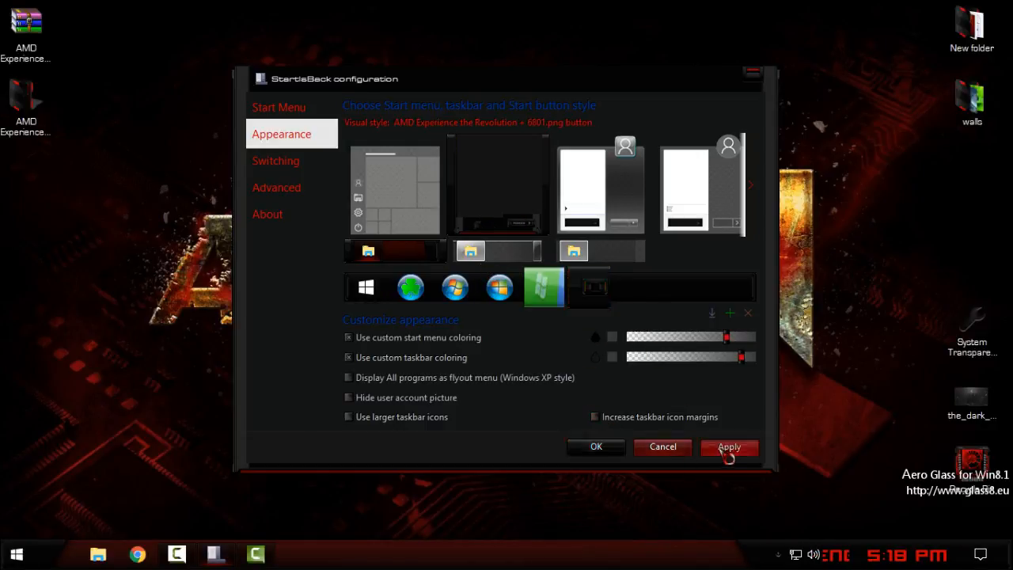
pyautogui.click(728, 446)
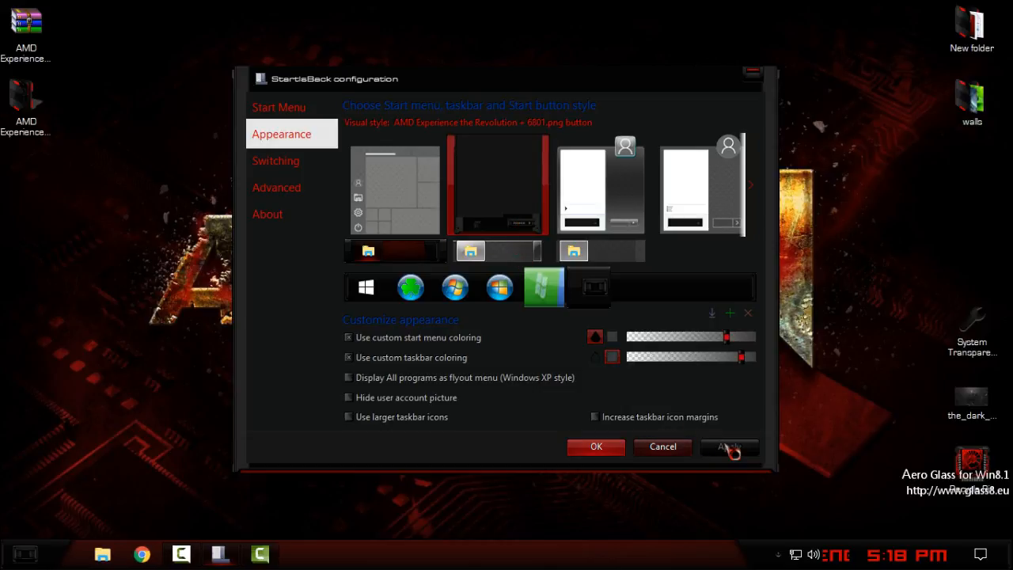
pyautogui.click(728, 446)
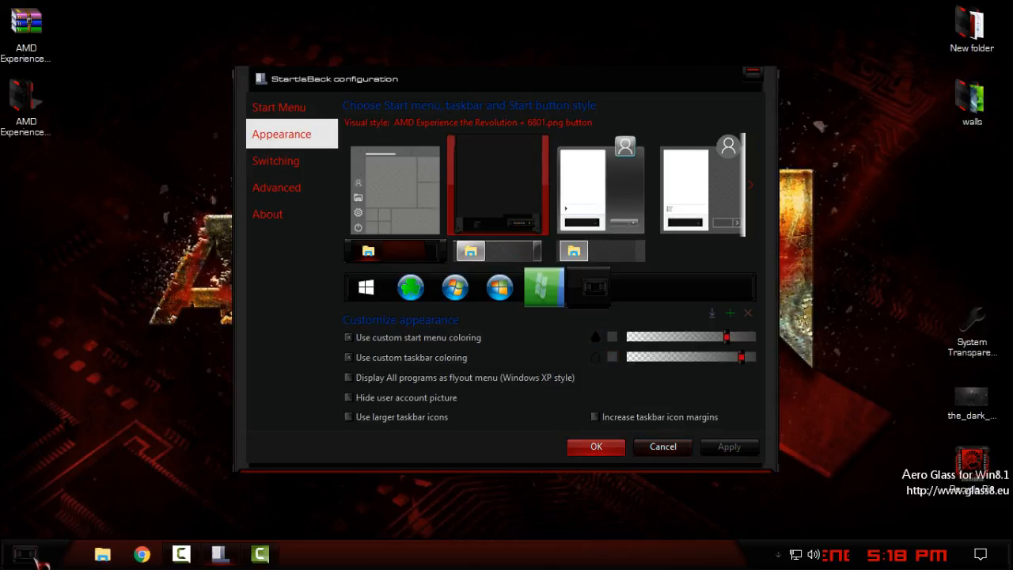
pyautogui.click(595, 446)
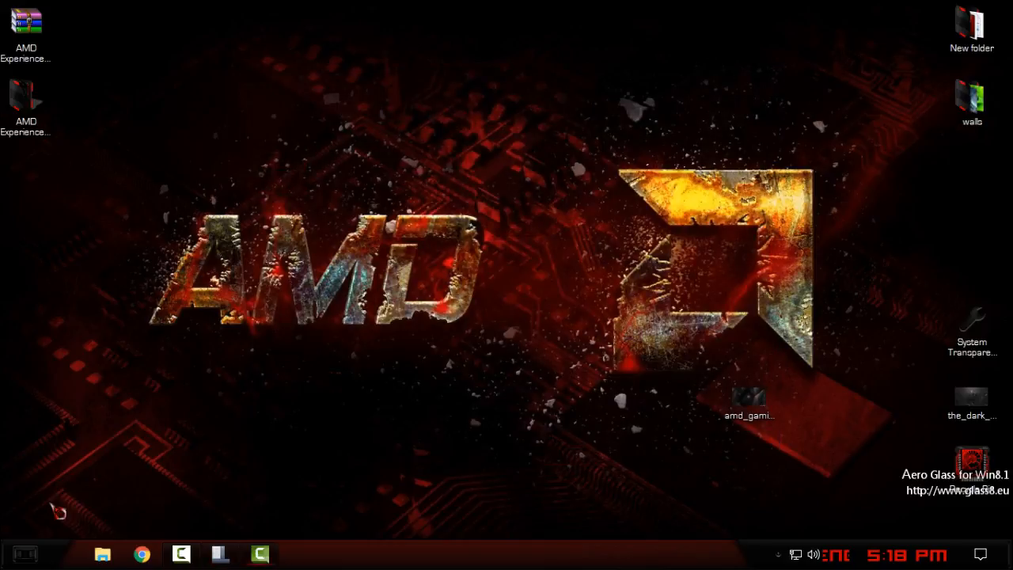
pyautogui.click(24, 554)
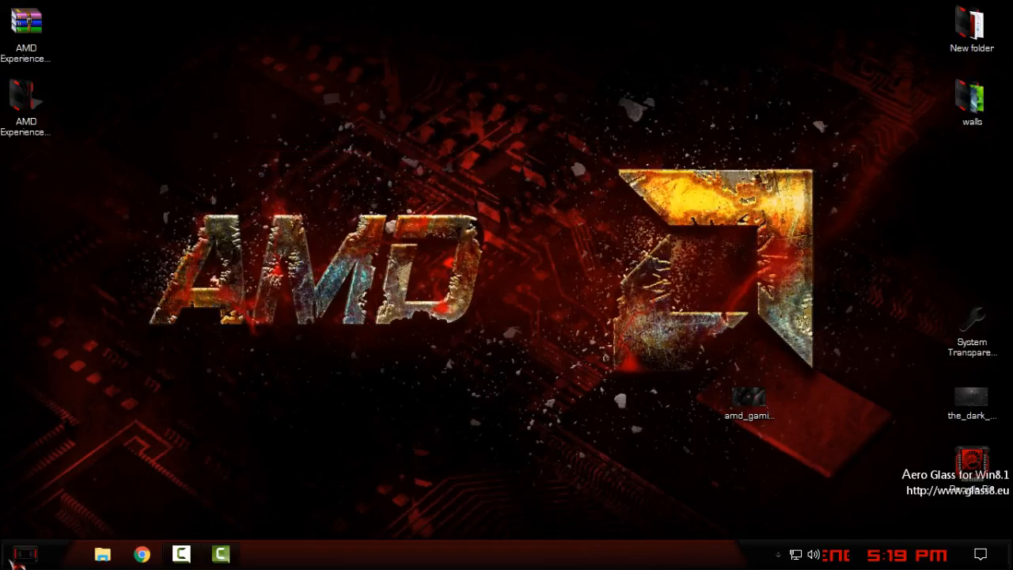
pyautogui.click(23, 554)
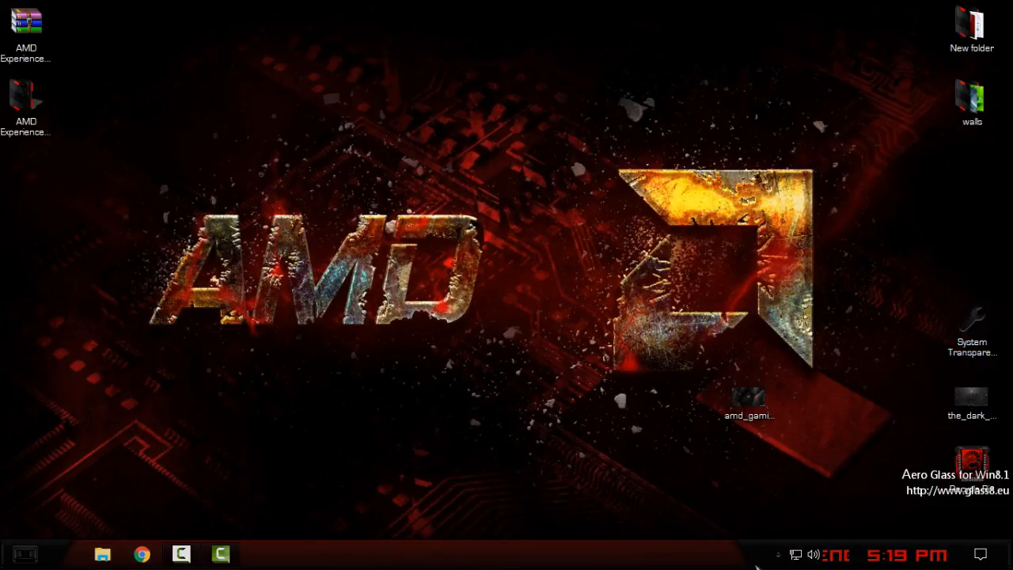
# Run System Transparency and set it to affect menus, the taskbar and the Start menu.
pyautogui.click(779, 555)
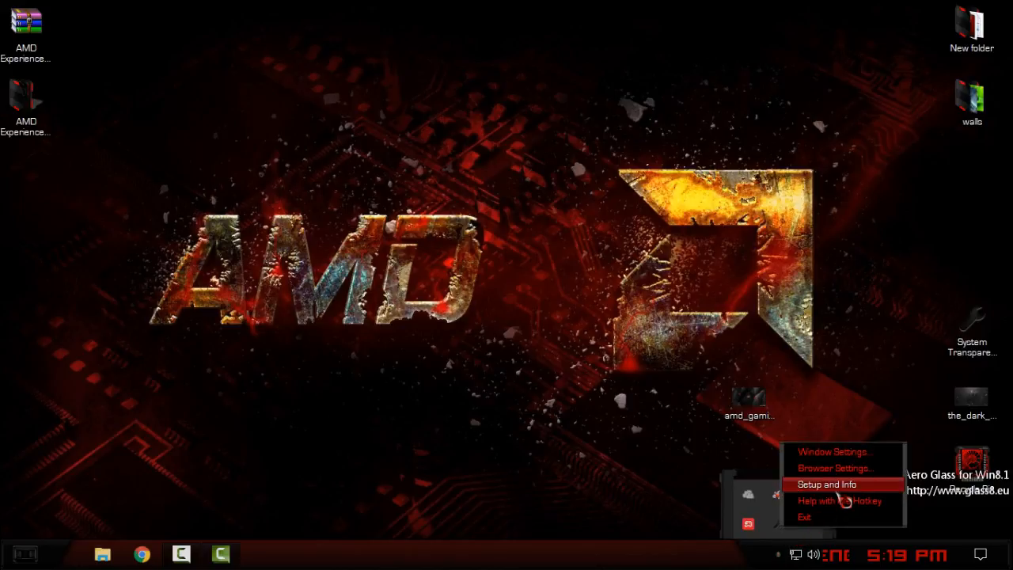
pyautogui.moveTo(996, 352)
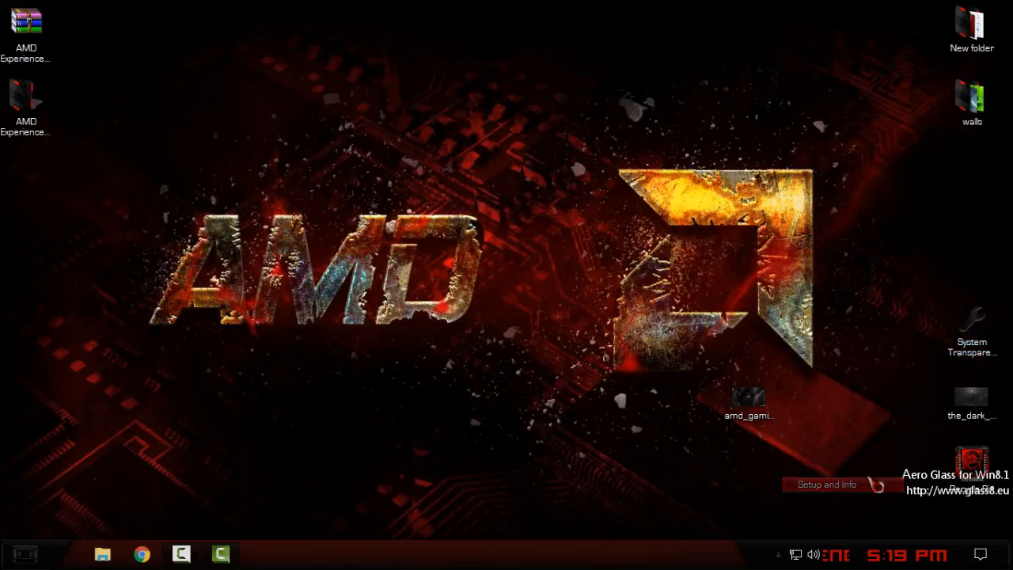
pyautogui.doubleClick(973, 317)
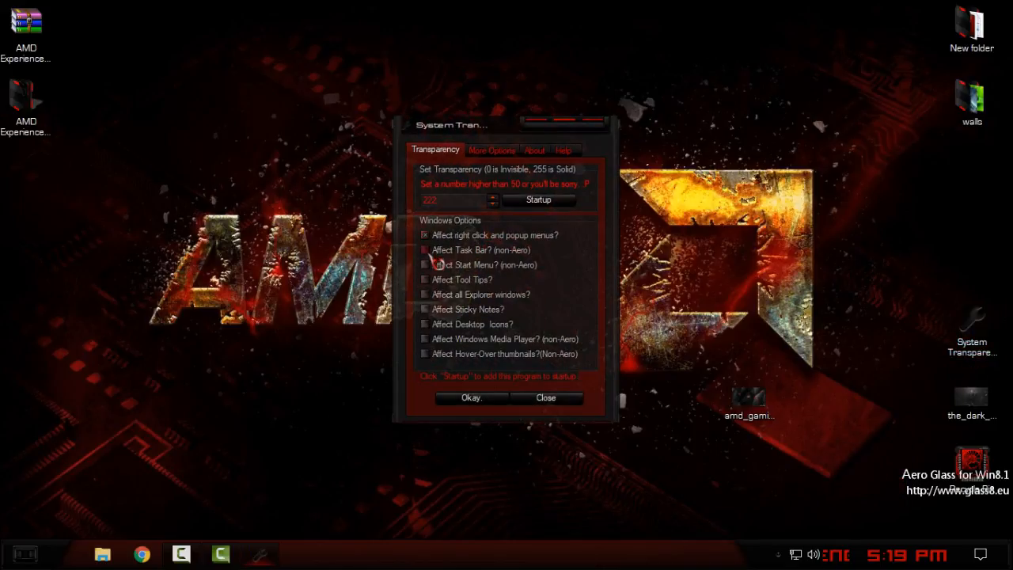
pyautogui.click(424, 250)
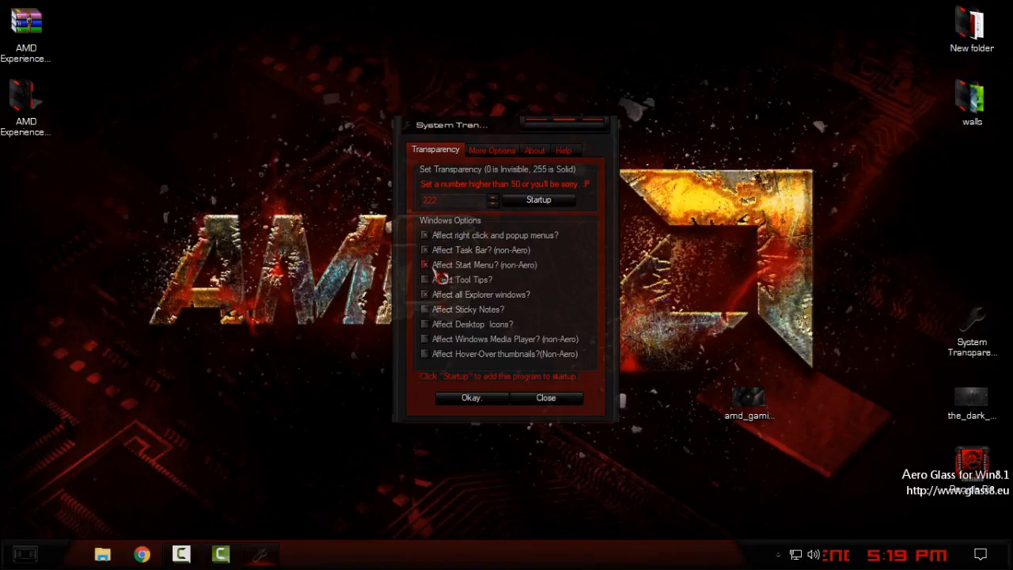
pyautogui.click(424, 279)
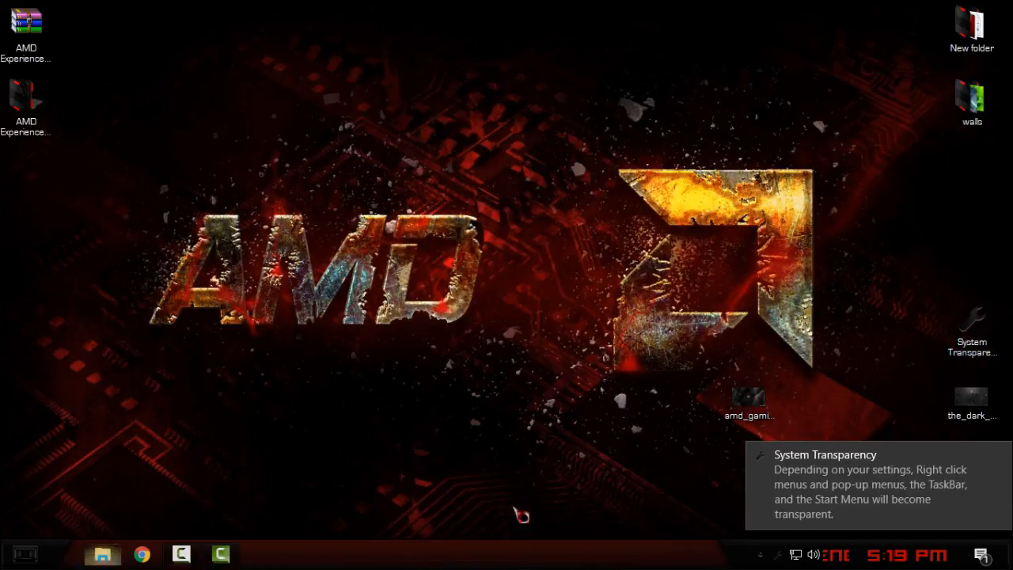
# Cycle the desktop to the next AMD wallpaper, the red FX design, via Next desktop background.
pyautogui.click(102, 555)
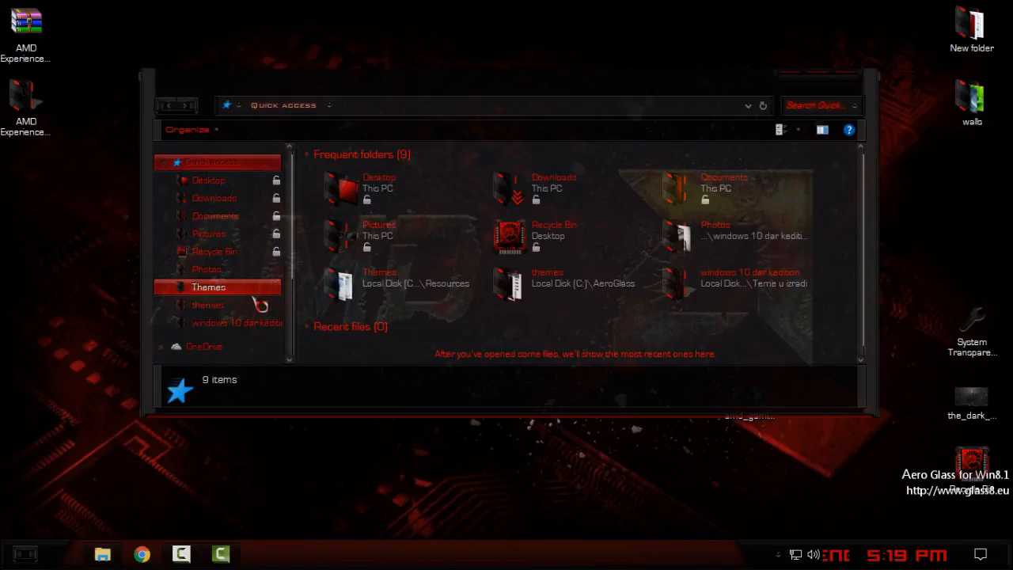
pyautogui.click(200, 345)
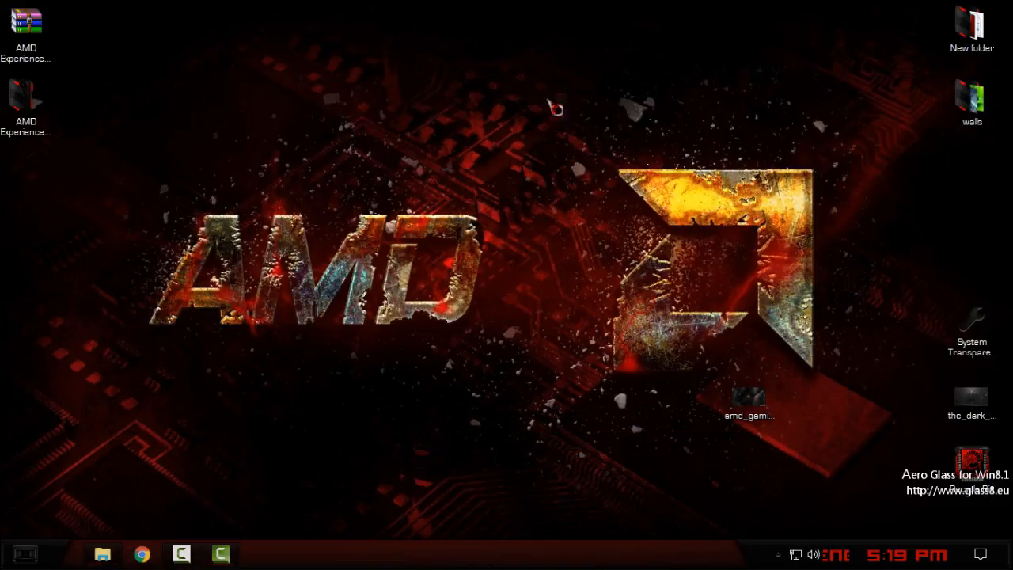
pyautogui.rightClick(372, 225)
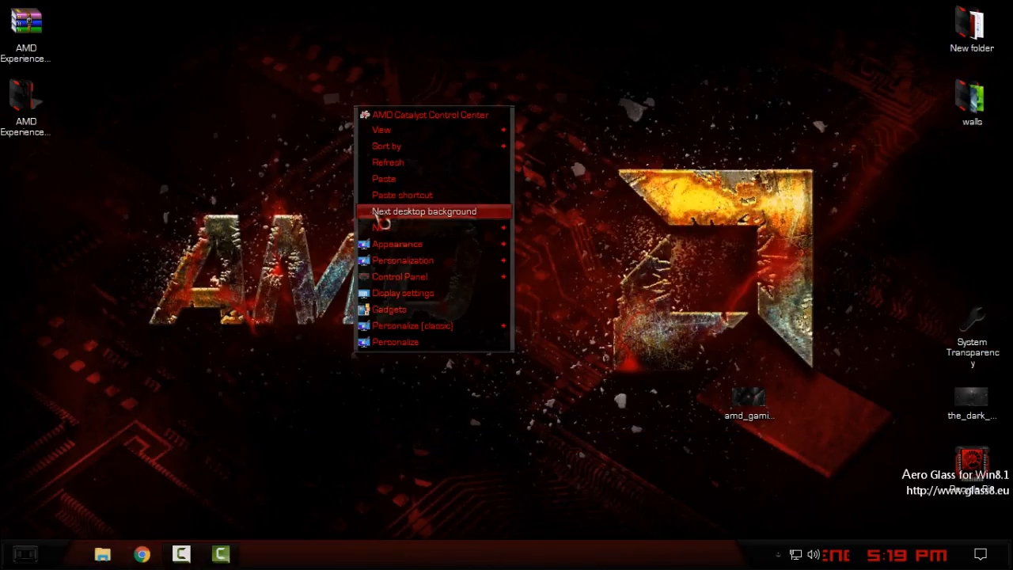
pyautogui.moveTo(510, 225)
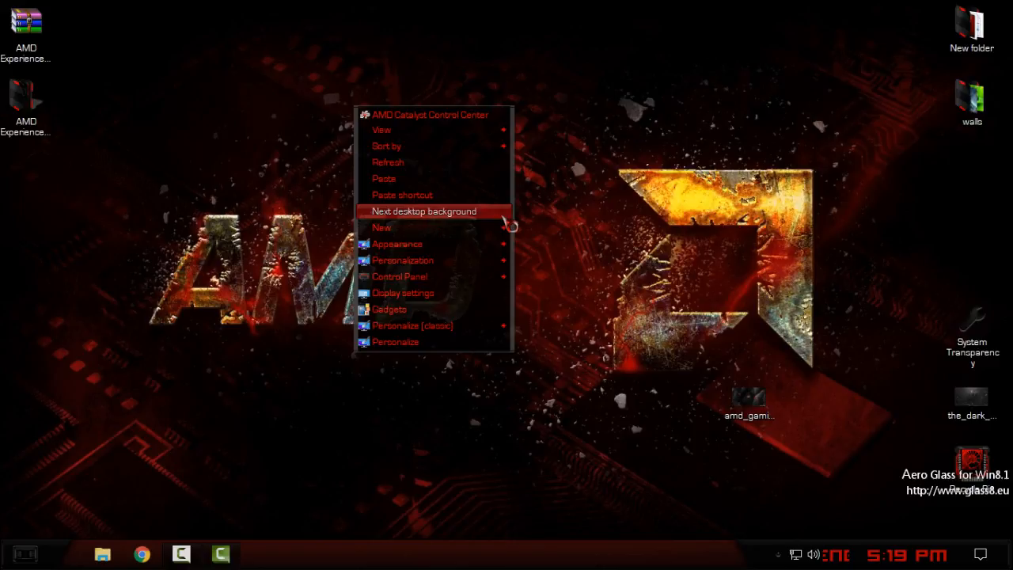
pyautogui.moveTo(435, 225)
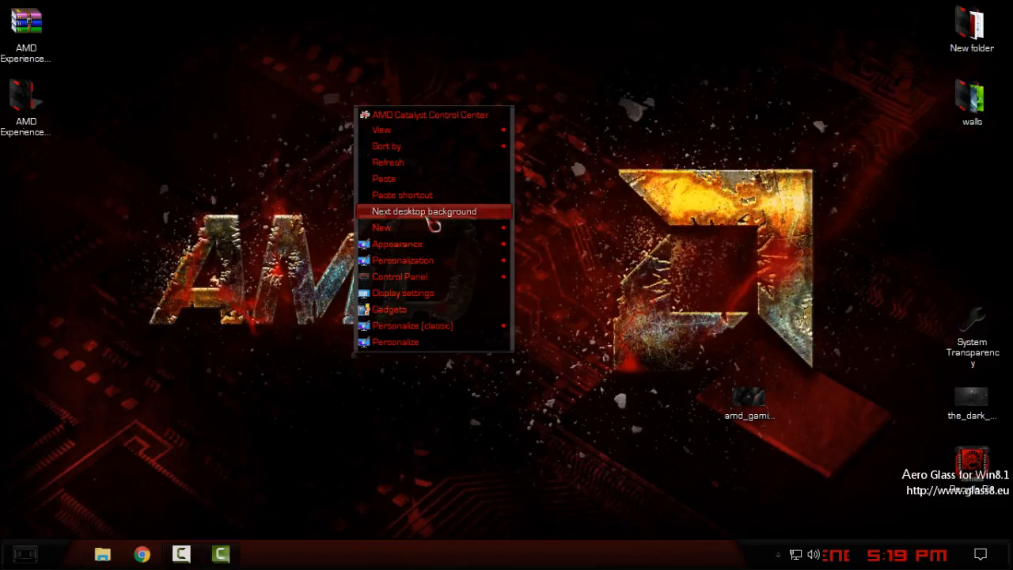
pyautogui.moveTo(473, 225)
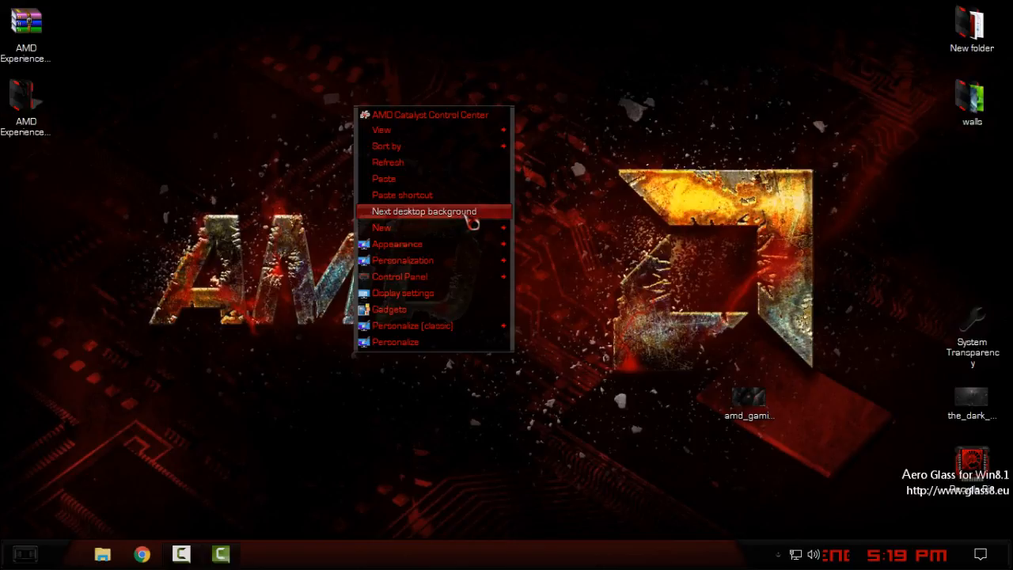
pyautogui.click(424, 210)
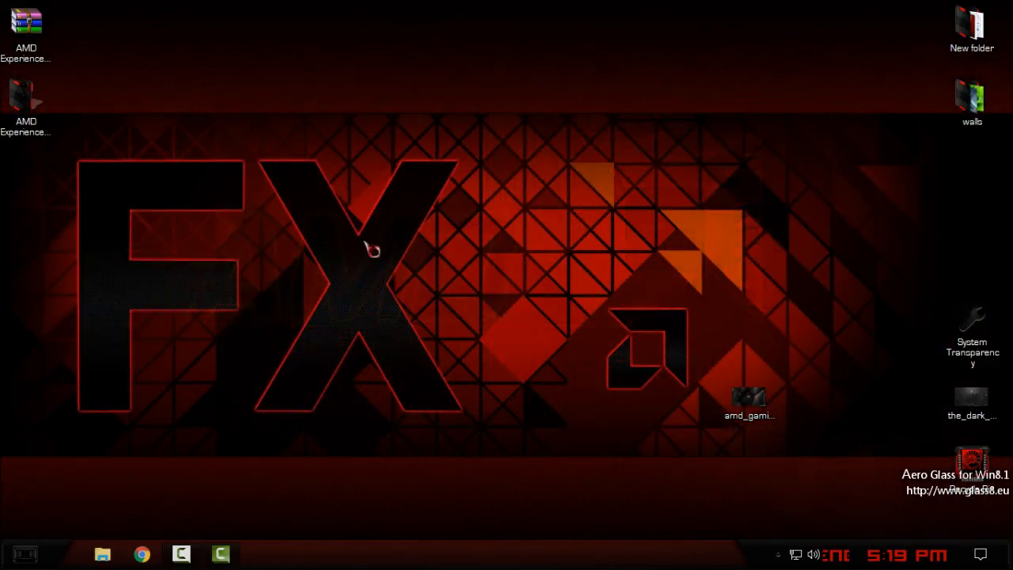
# Set the AMD Gaming Evolved image as the desktop background from Photos.
pyautogui.click(102, 555)
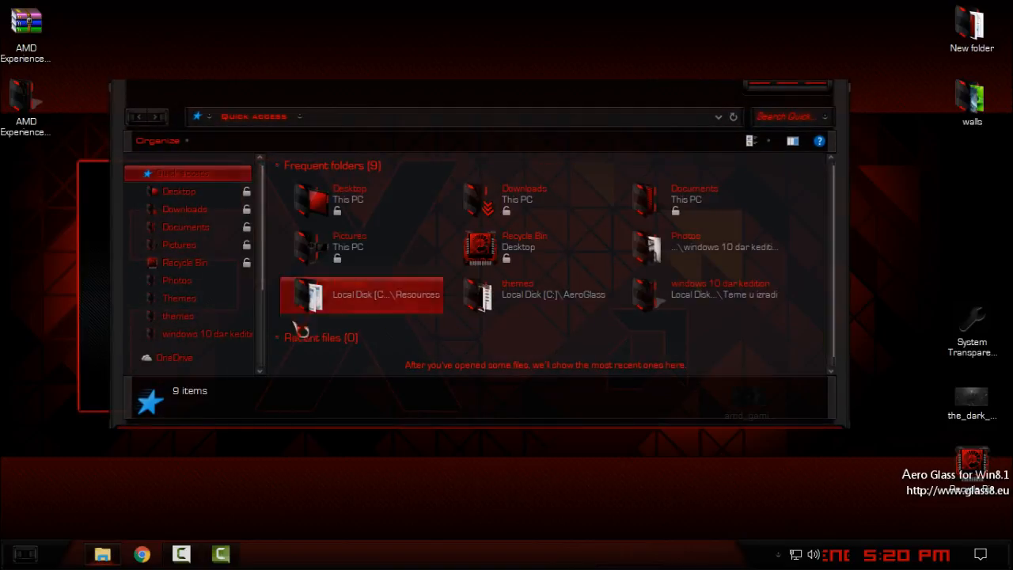
pyautogui.click(171, 269)
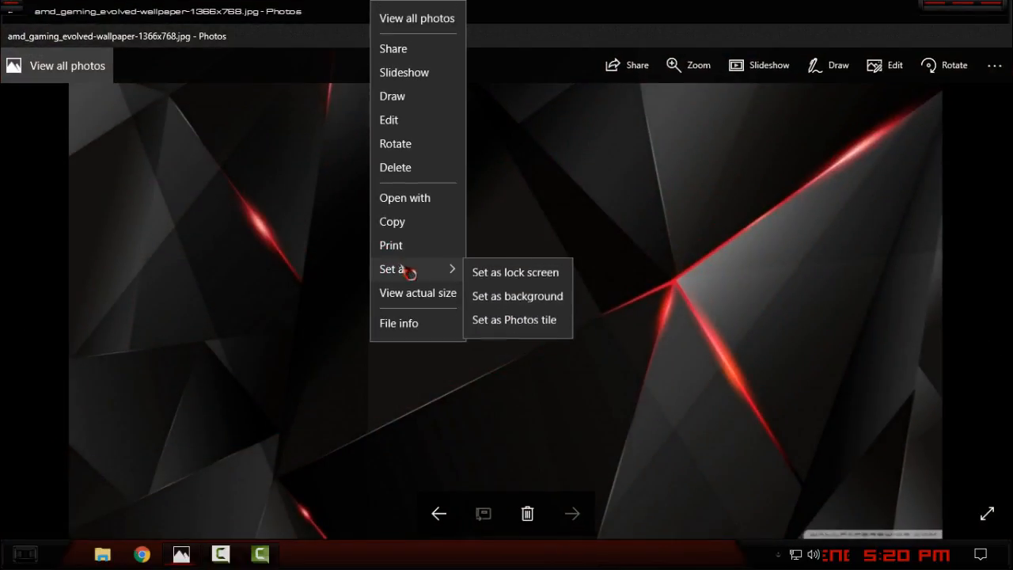
pyautogui.moveTo(518, 299)
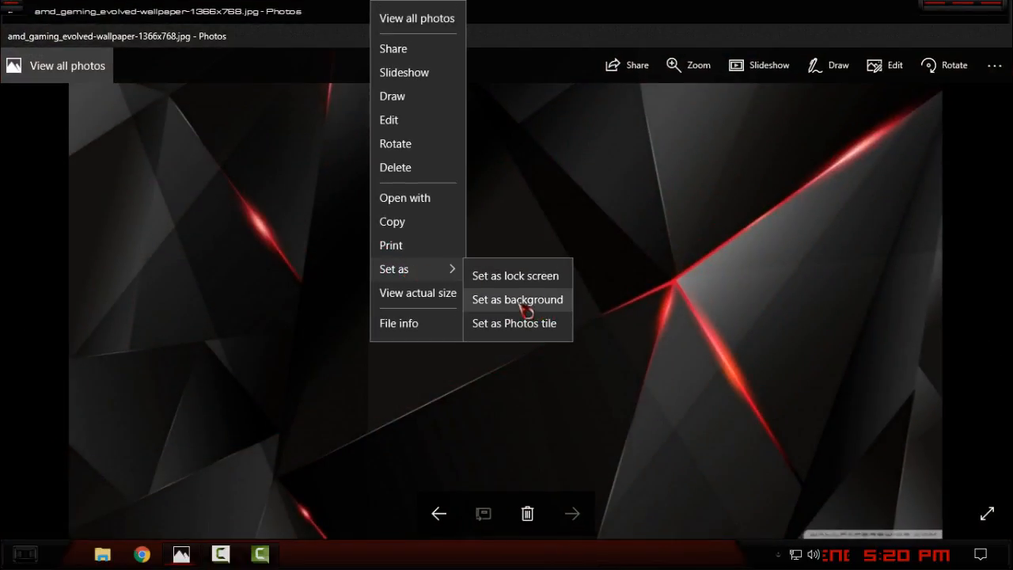
pyautogui.click(516, 300)
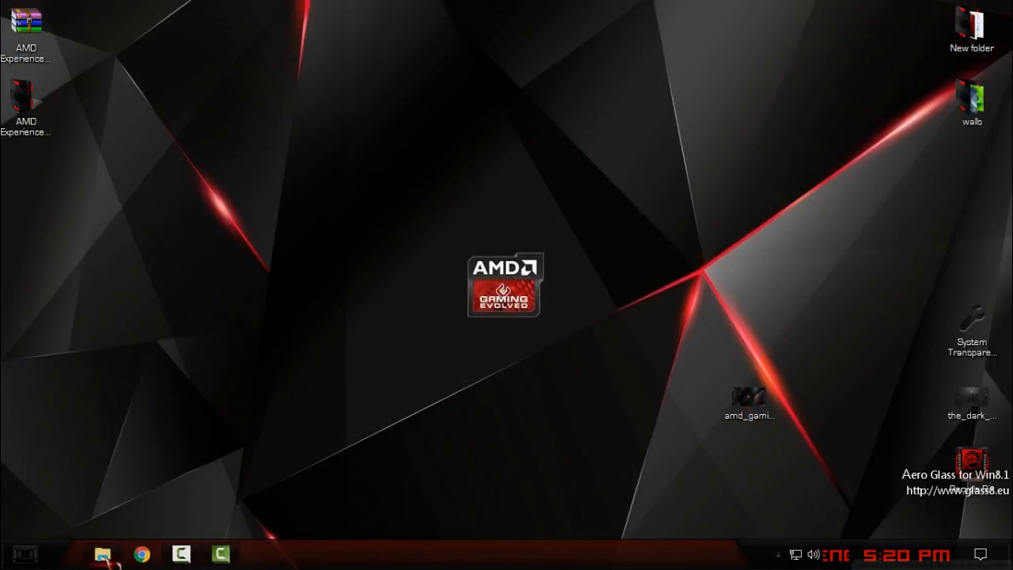
pyautogui.click(103, 554)
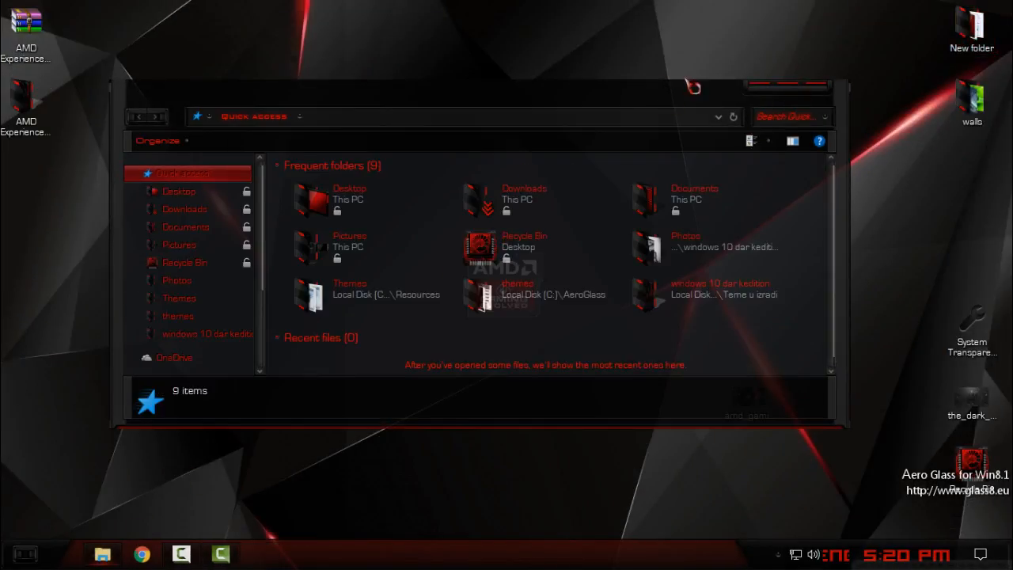
pyautogui.click(229, 276)
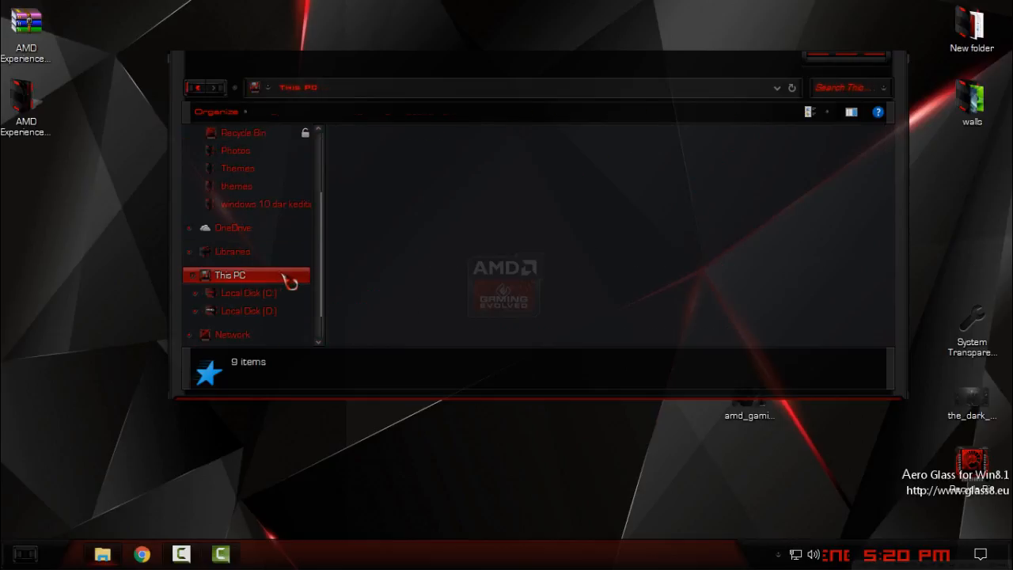
pyautogui.click(230, 276)
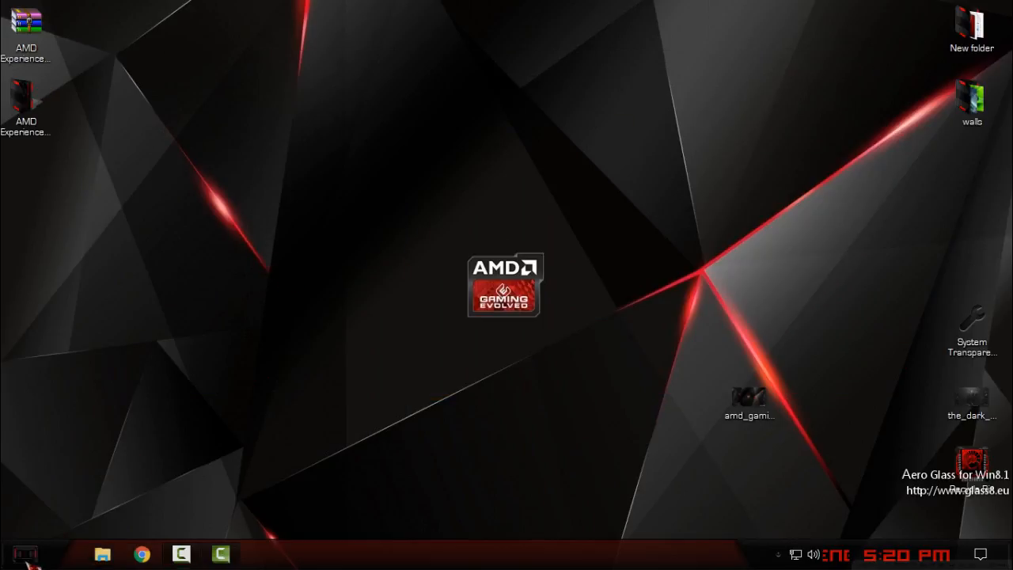
pyautogui.rightClick(214, 374)
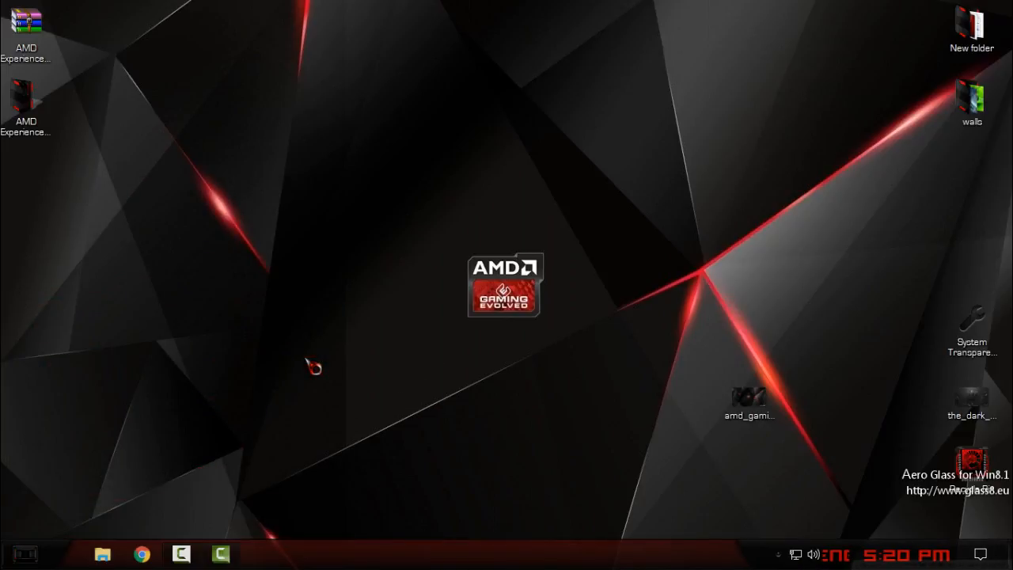
pyautogui.click(25, 554)
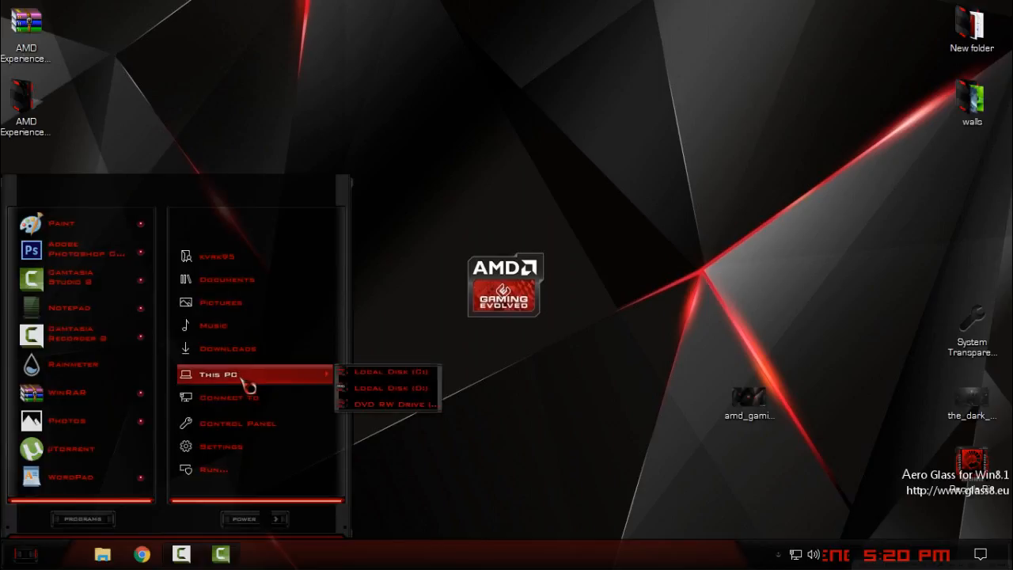
pyautogui.moveTo(282, 377)
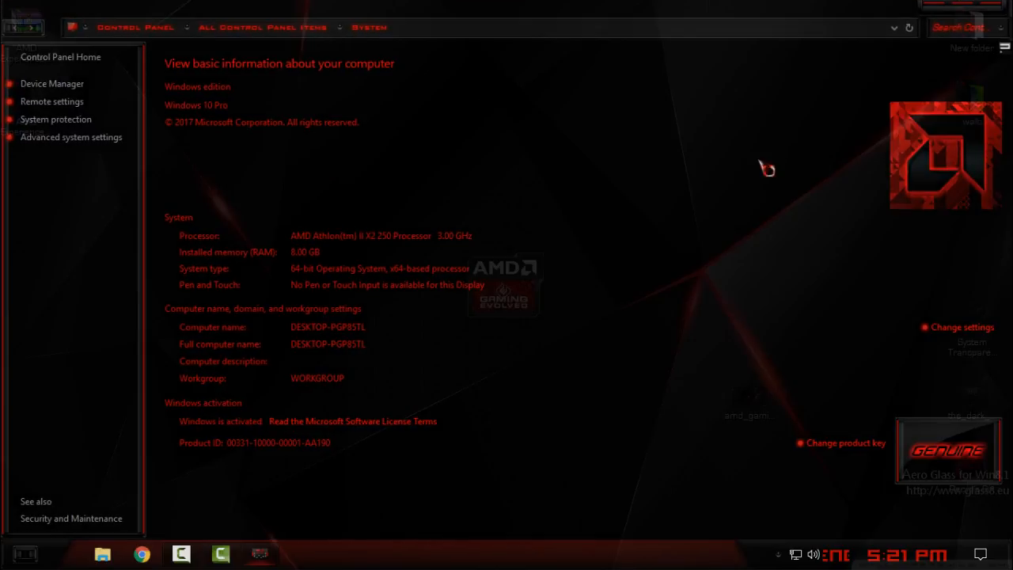
pyautogui.moveTo(931, 198)
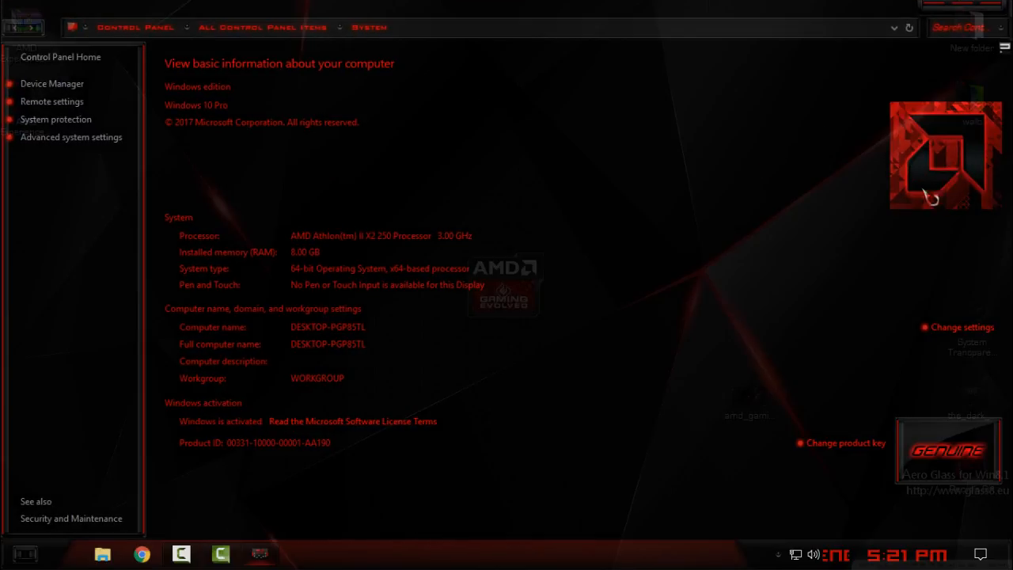
pyautogui.moveTo(931, 488)
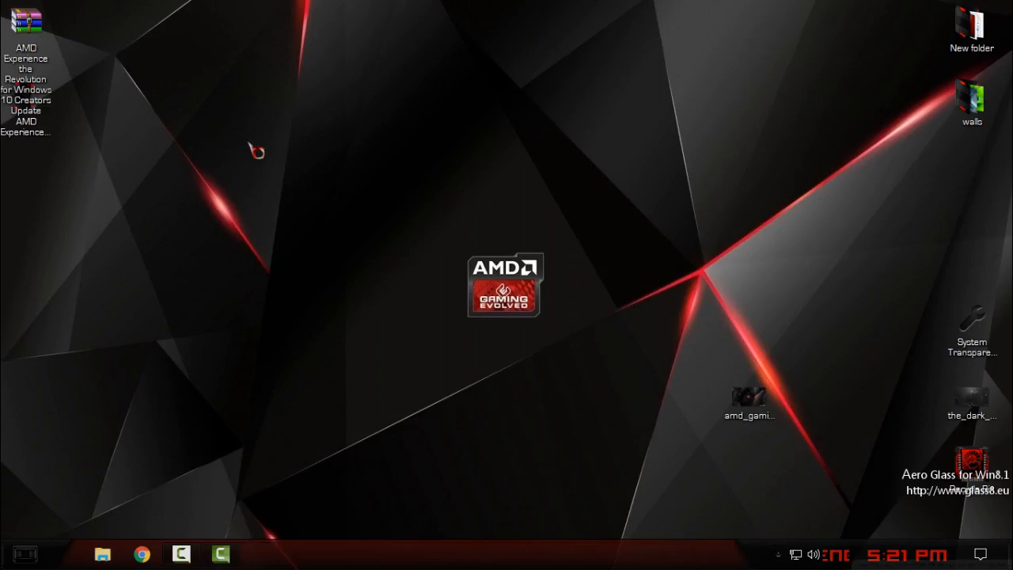
# Show This PC in File Explorer with its two local disks and the DVD drive.
pyautogui.click(101, 554)
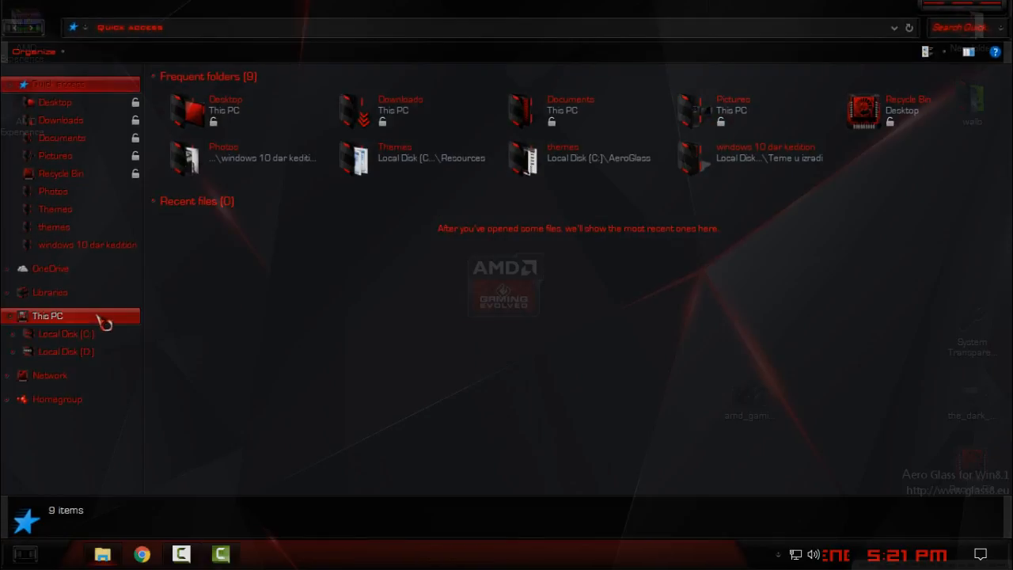
pyautogui.click(48, 315)
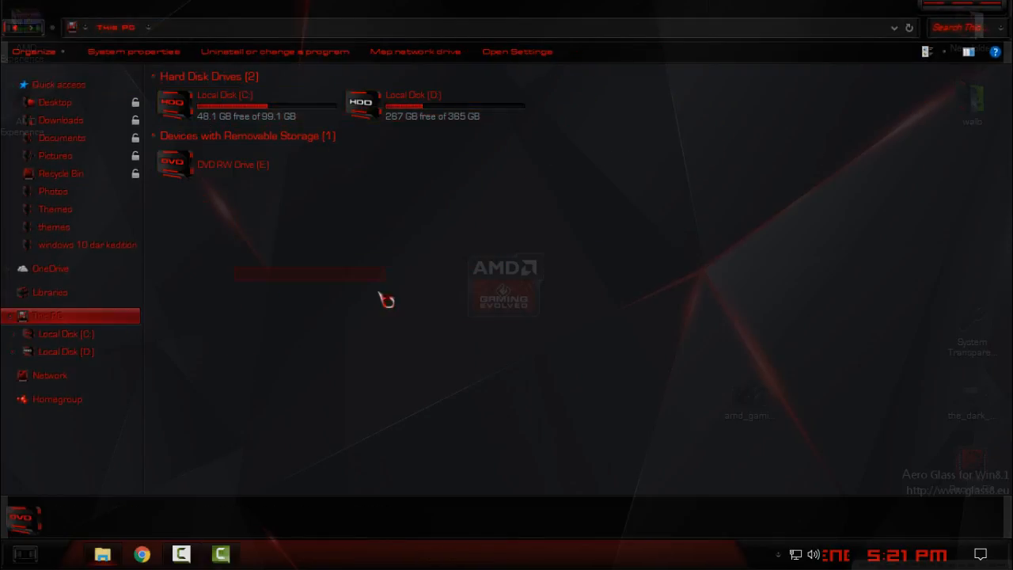
pyautogui.moveTo(535, 276)
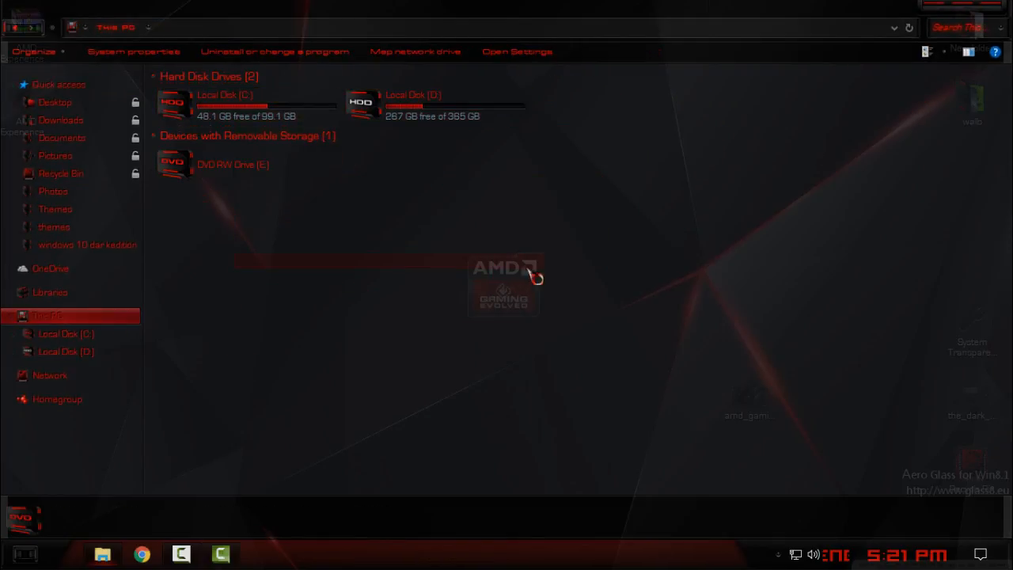
pyautogui.moveTo(561, 245)
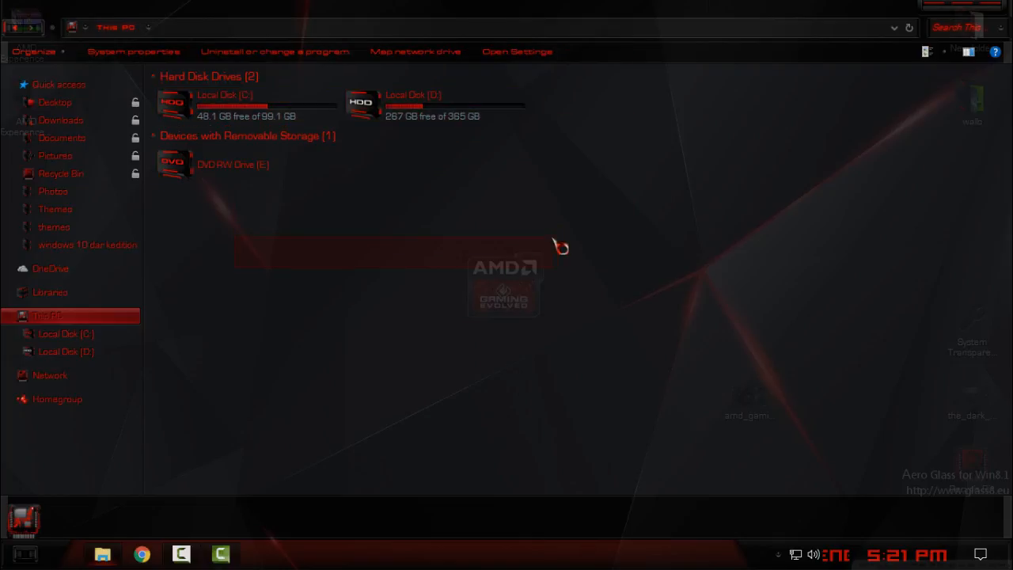
pyautogui.moveTo(228, 234)
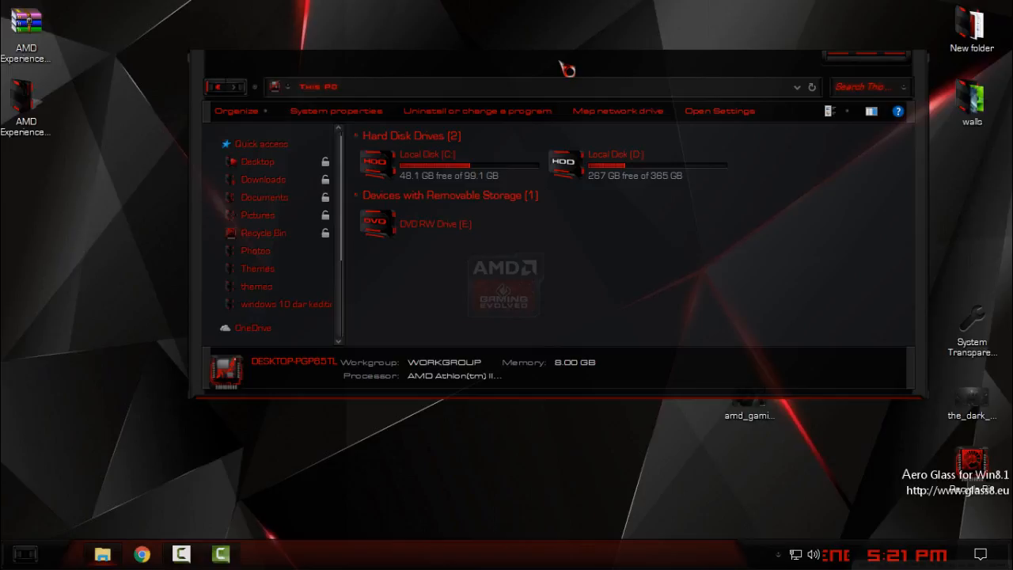
pyautogui.moveTo(562, 39)
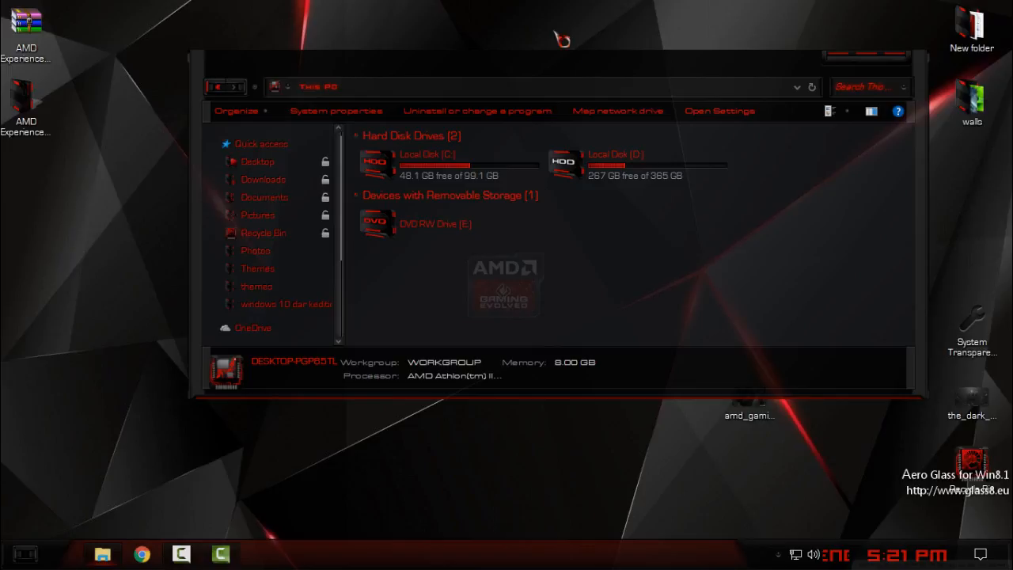
pyautogui.moveTo(893, 72)
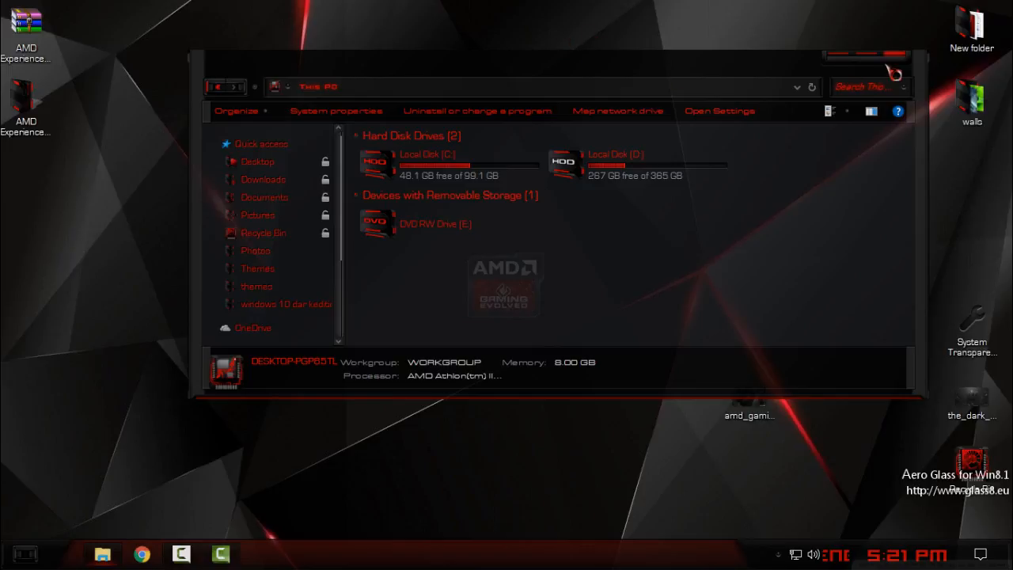